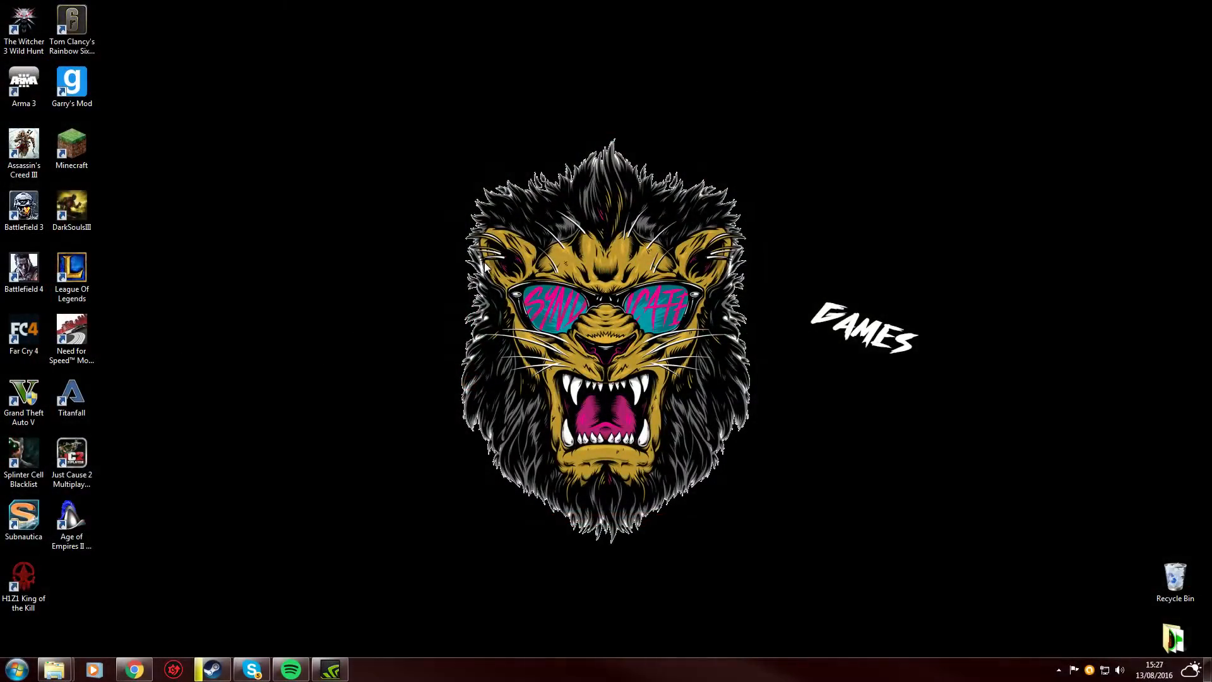
{"action": "mouse_move", "coordinate": [993, 172]}
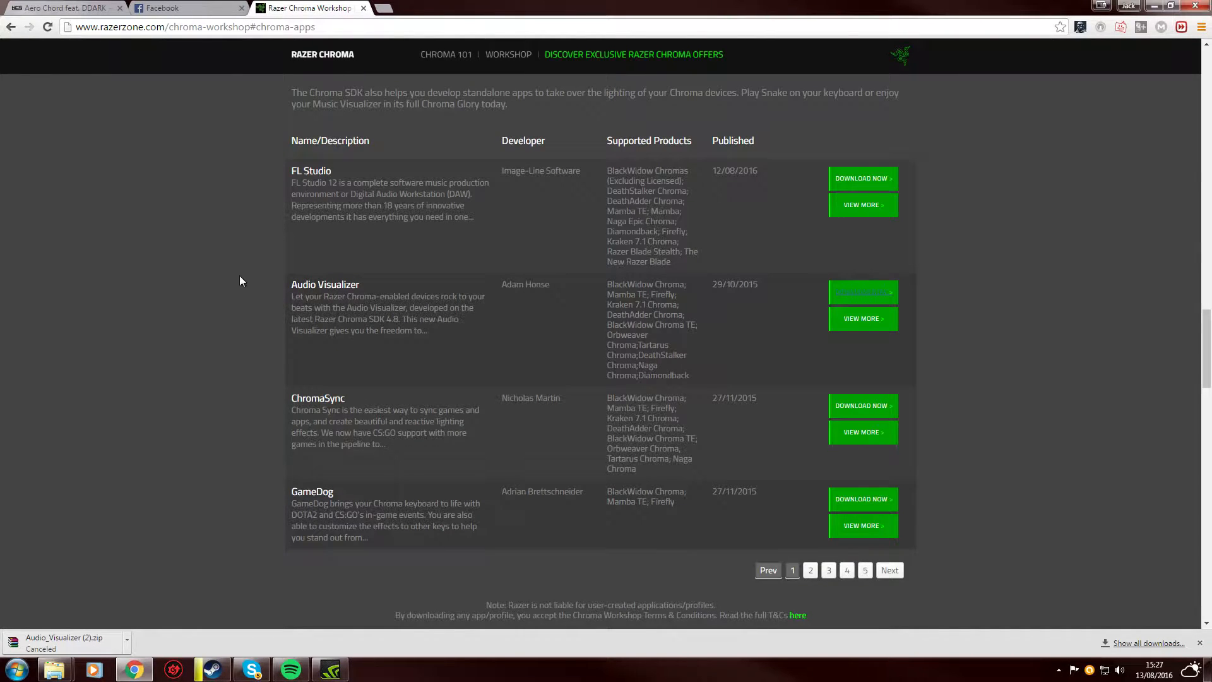
Select the Chrome address bar on the Chroma Workshop apps listing page
{"action": "left_click", "coordinate": [194, 26]}
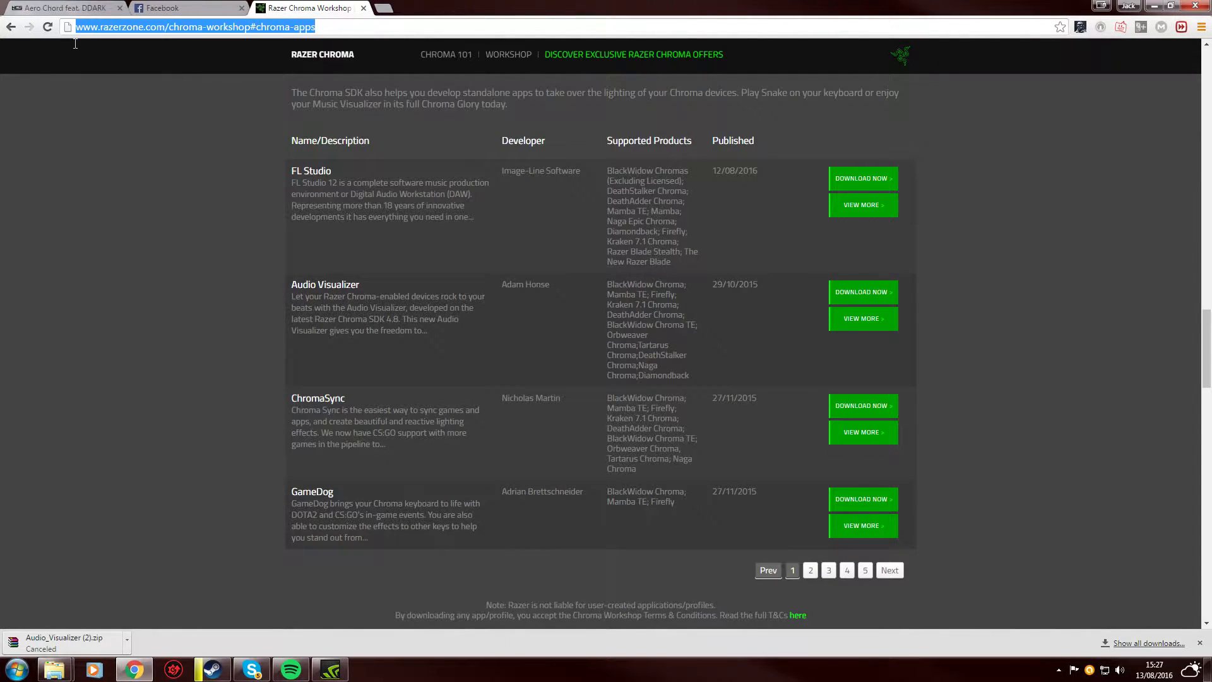
{"action": "mouse_move", "coordinate": [863, 291]}
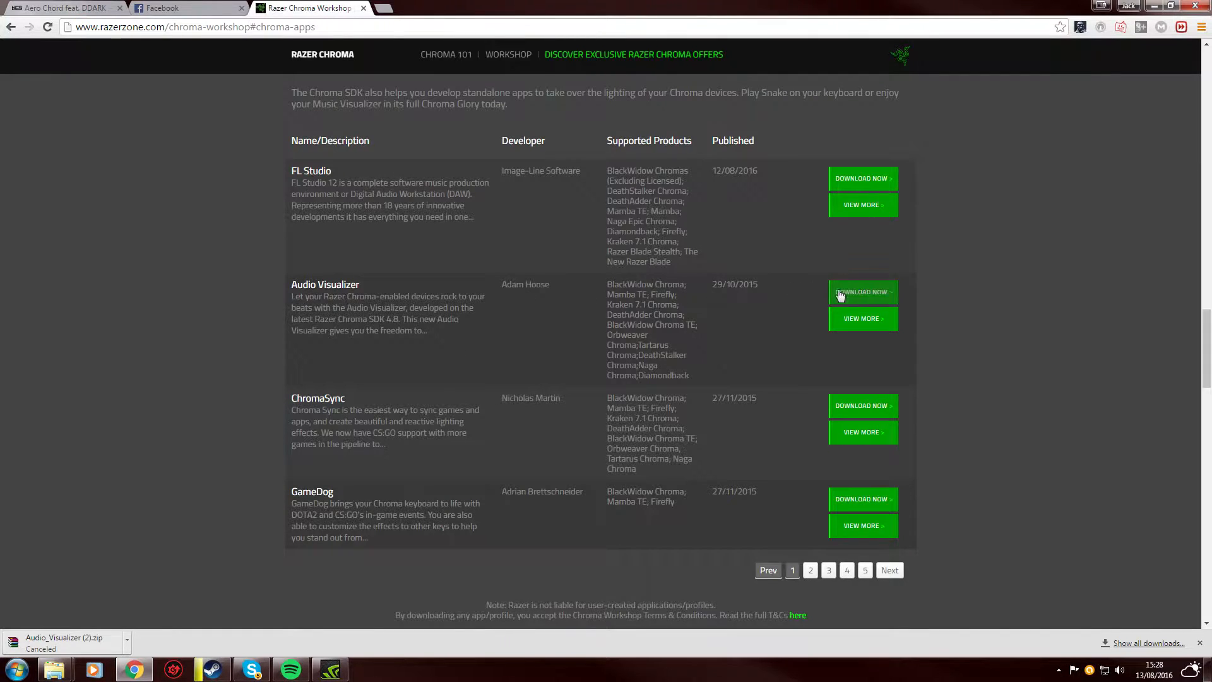
{"action": "mouse_move", "coordinate": [444, 302]}
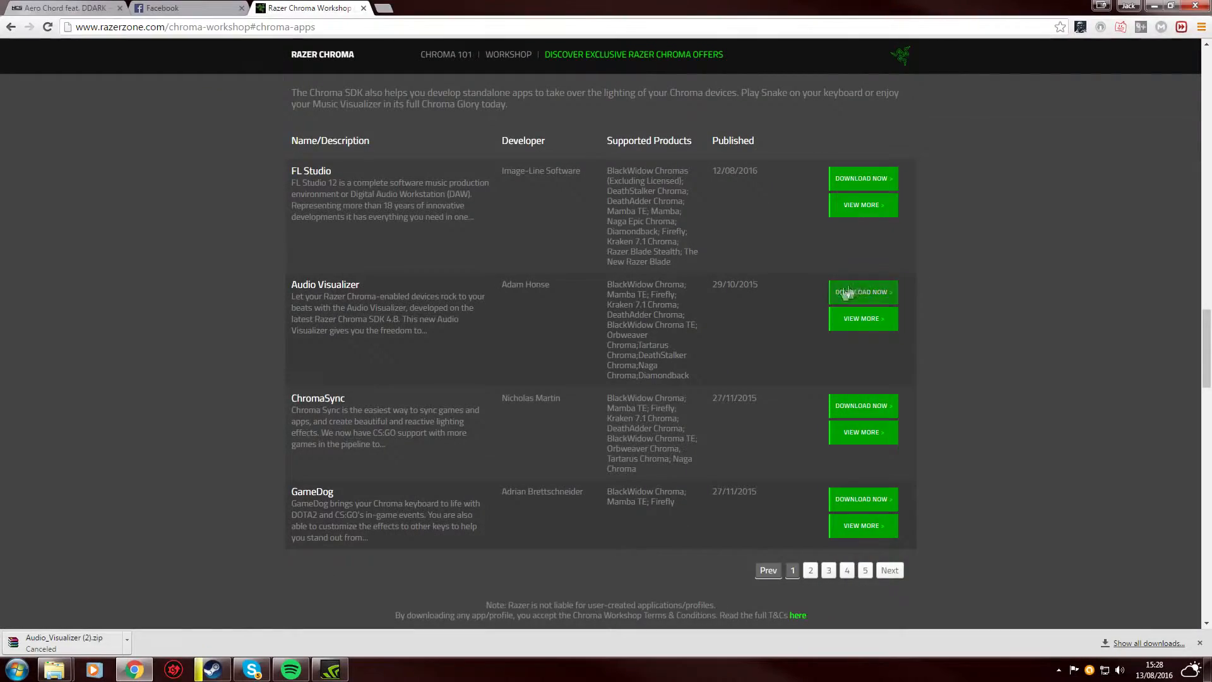
{"action": "mouse_move", "coordinate": [596, 373]}
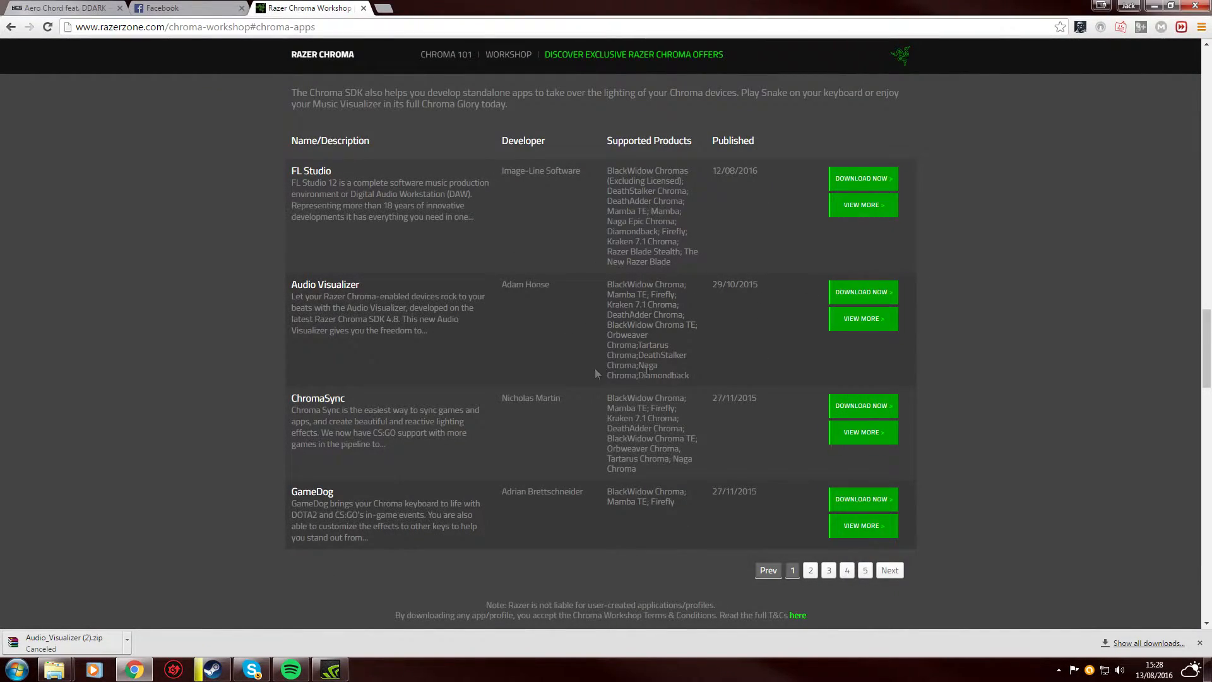
{"action": "mouse_move", "coordinate": [19, 648]}
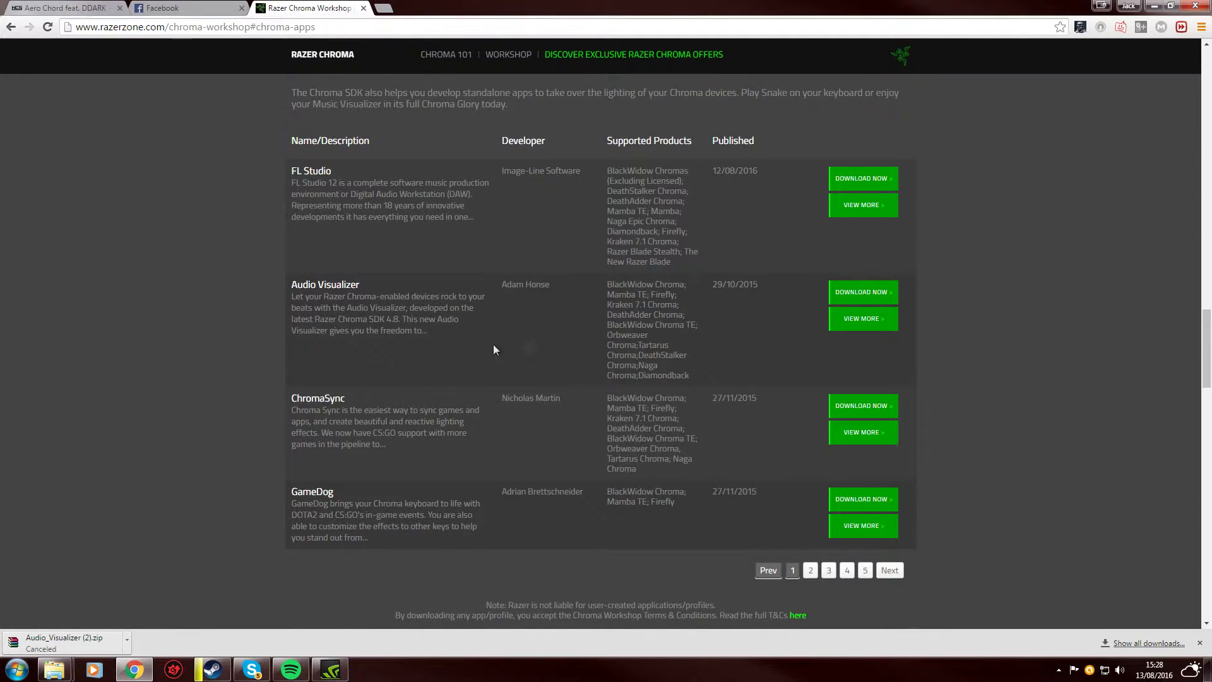
{"action": "mouse_move", "coordinate": [76, 247]}
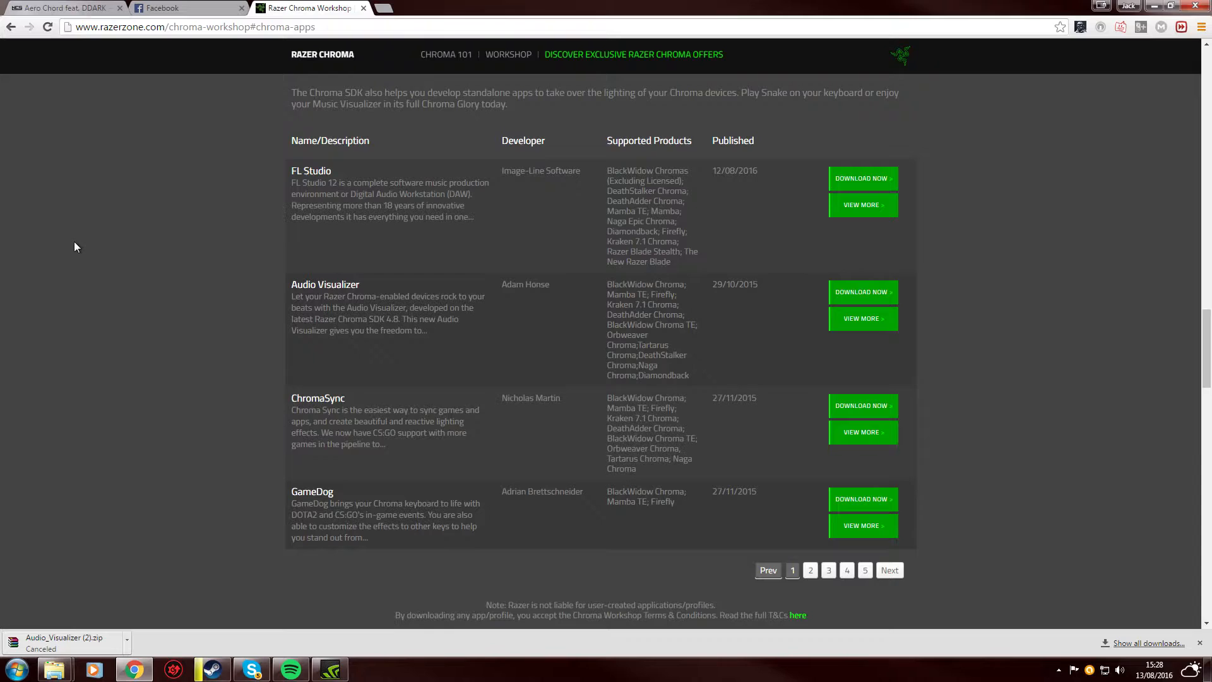
{"action": "mouse_move", "coordinate": [99, 429]}
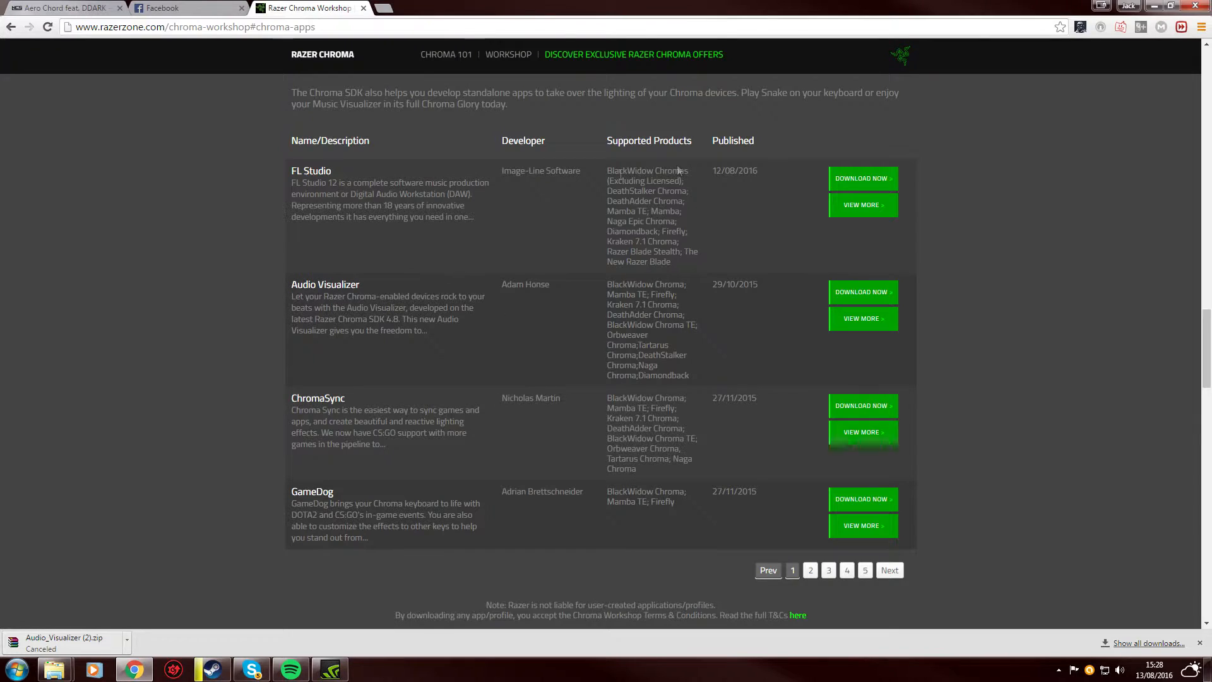
{"action": "mouse_move", "coordinate": [644, 6]}
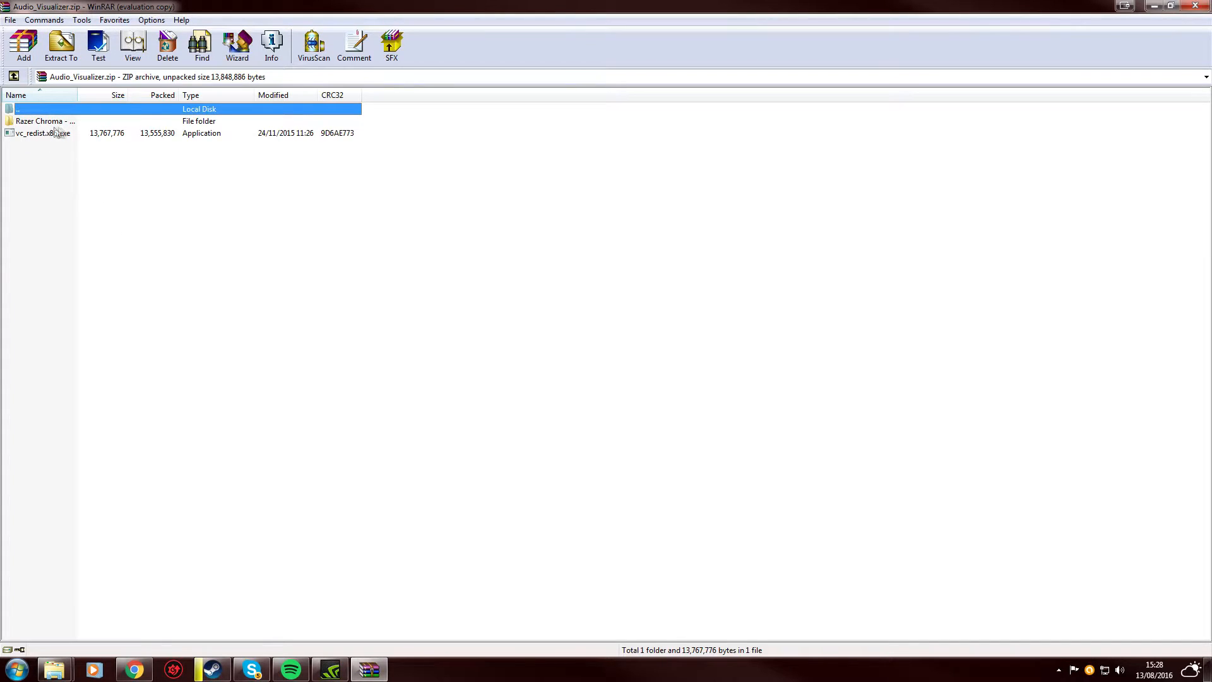
{"action": "mouse_move", "coordinate": [110, 140]}
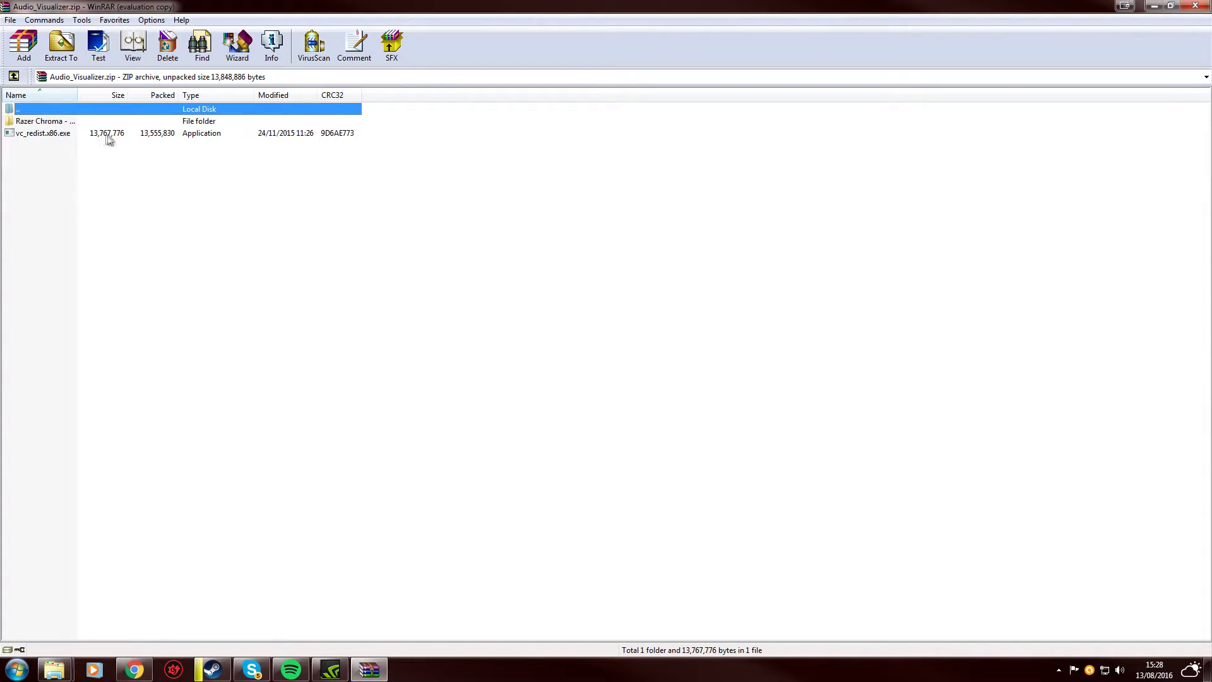
{"action": "mouse_move", "coordinate": [40, 137]}
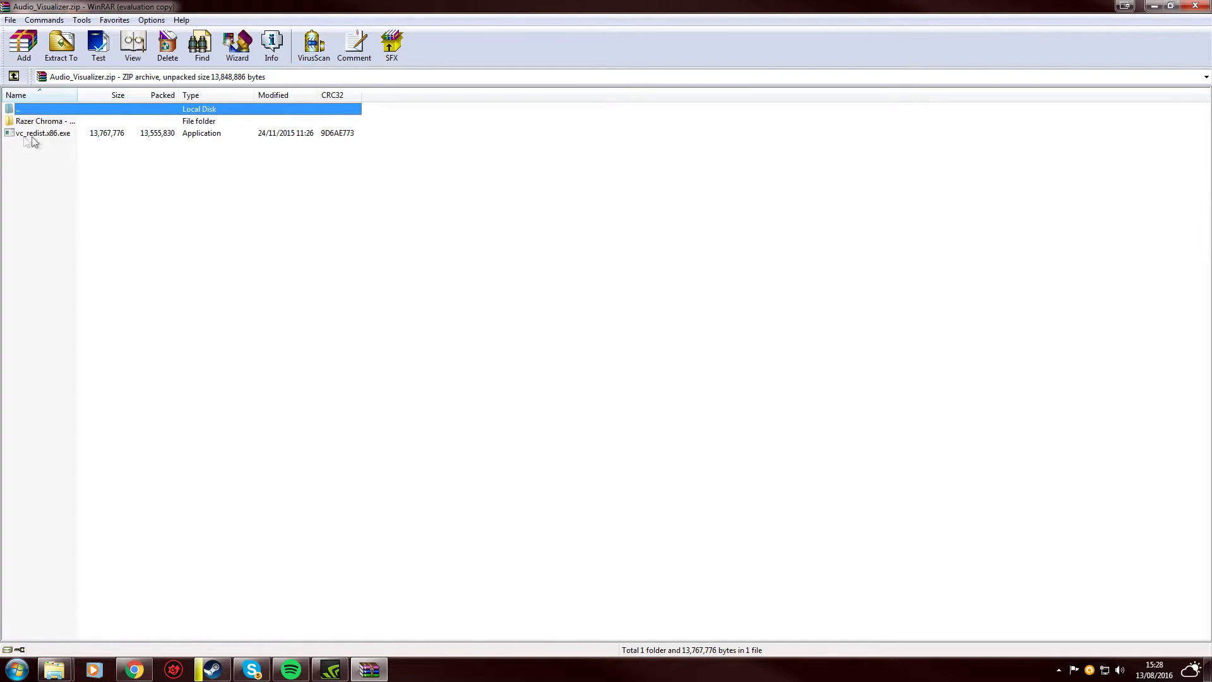
Launch and cancel vc_redist.x86.exe, then browse the Razer Chroma - Audio Visualizer folder
{"action": "double_click", "coordinate": [43, 132]}
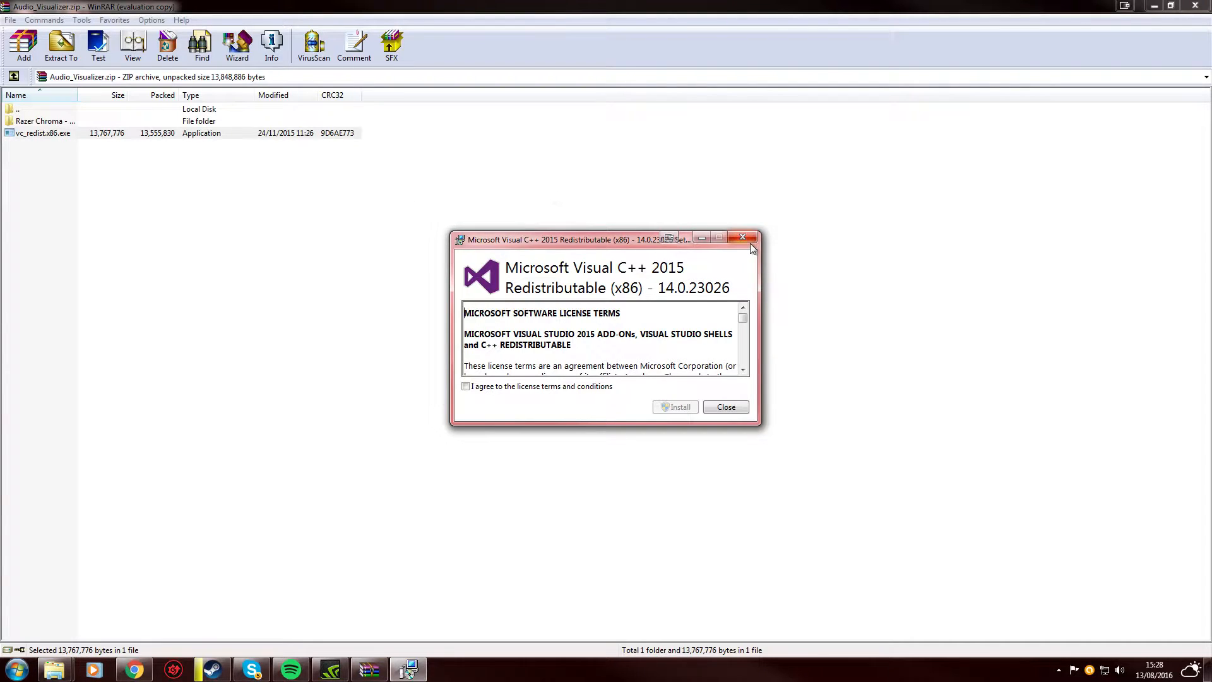
{"action": "left_click", "coordinate": [743, 237]}
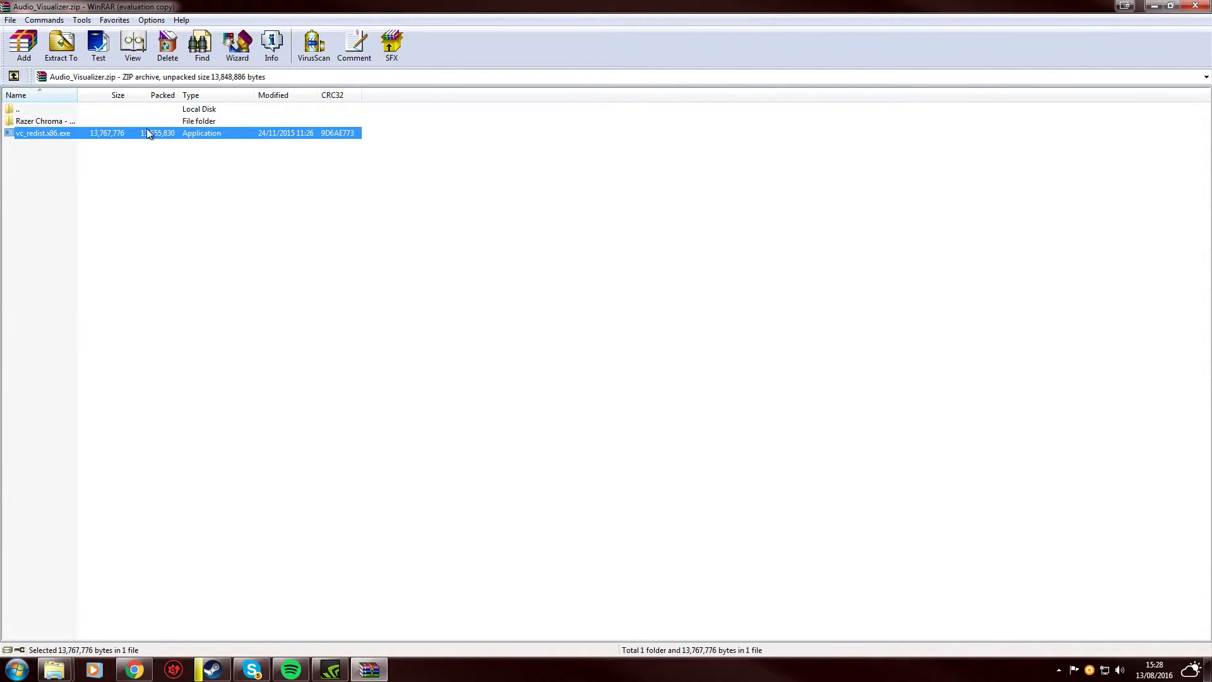
{"action": "left_click", "coordinate": [42, 121]}
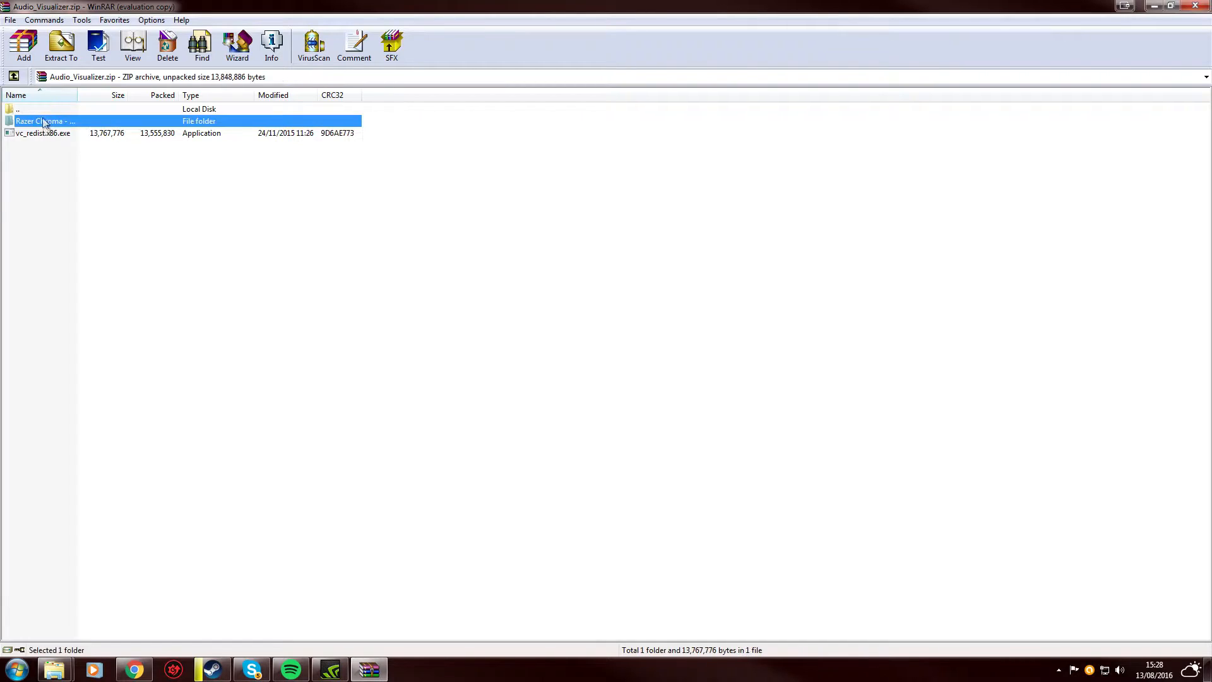
{"action": "double_click", "coordinate": [45, 121]}
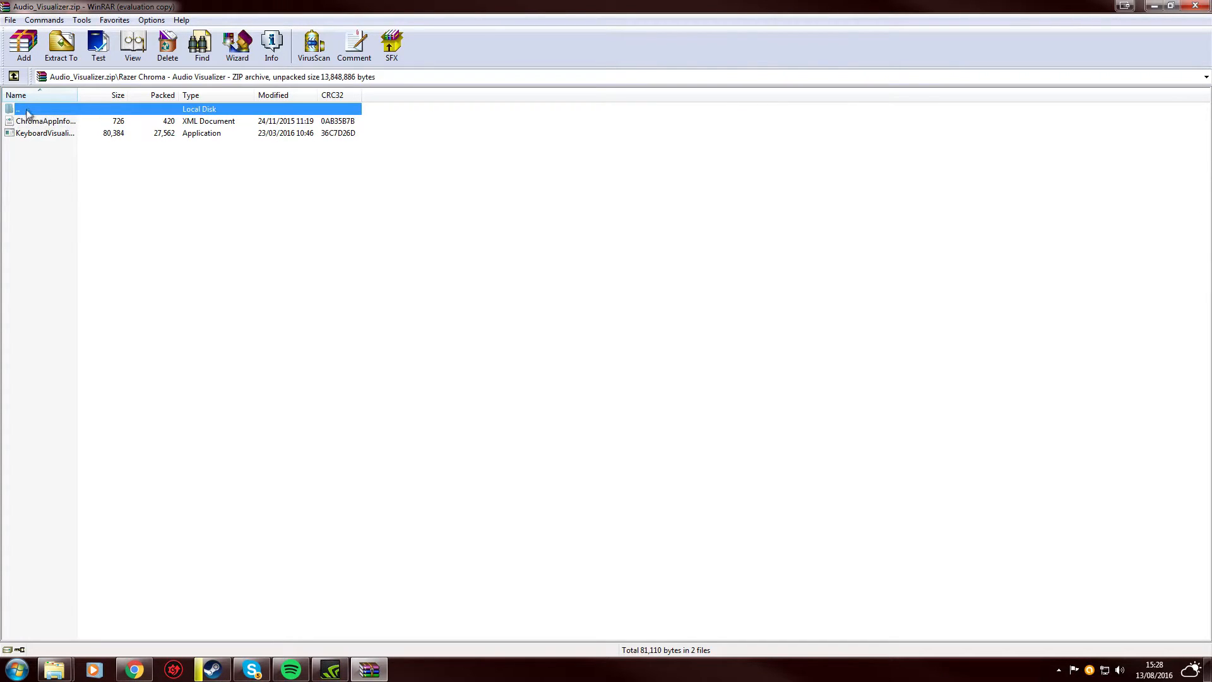
{"action": "double_click", "coordinate": [17, 109]}
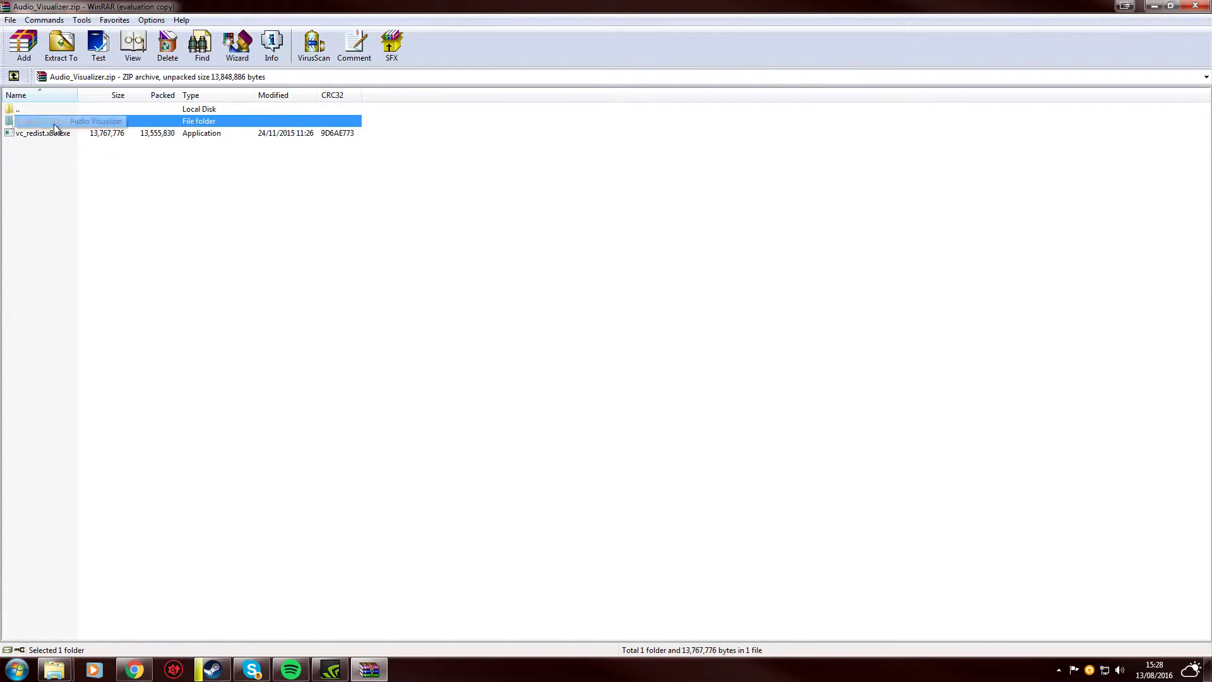
{"action": "double_click", "coordinate": [93, 121]}
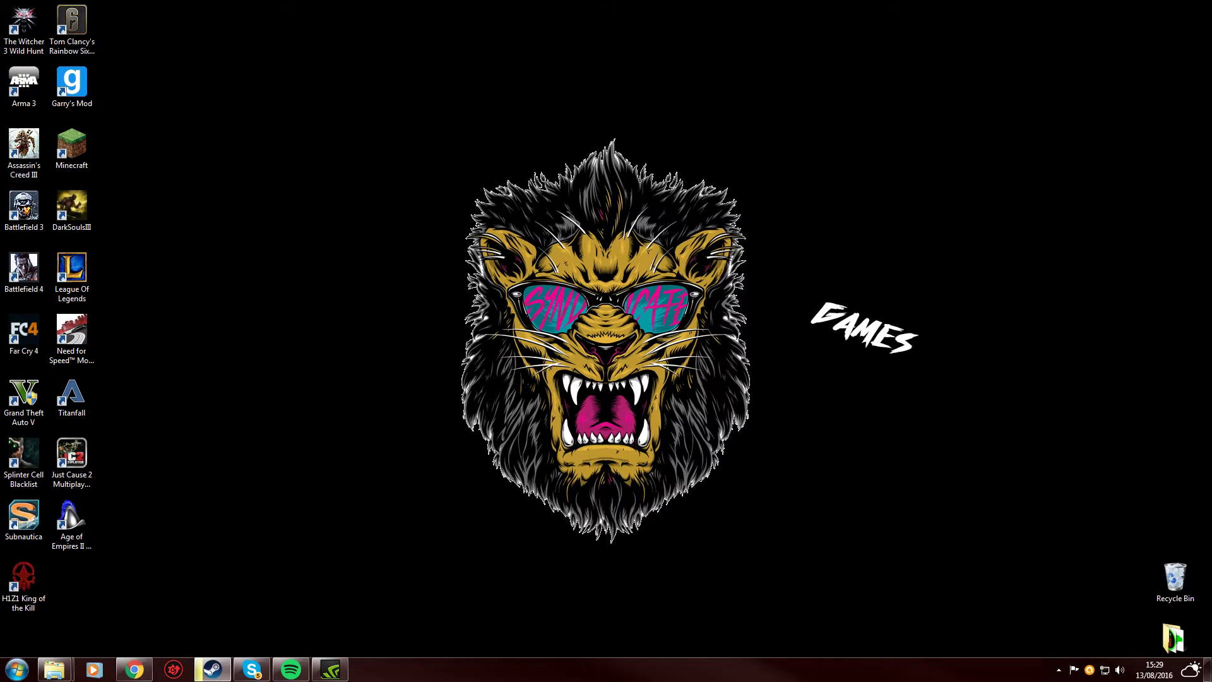
{"action": "mouse_move", "coordinate": [582, 443]}
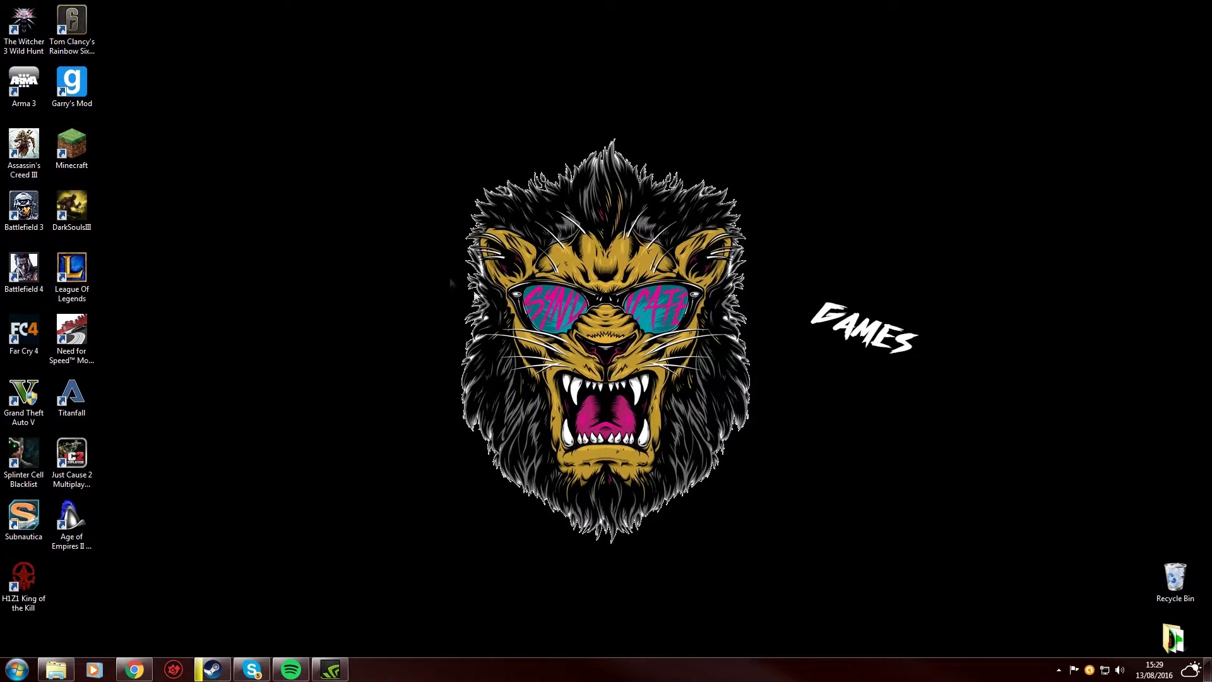
{"action": "mouse_move", "coordinate": [775, 553]}
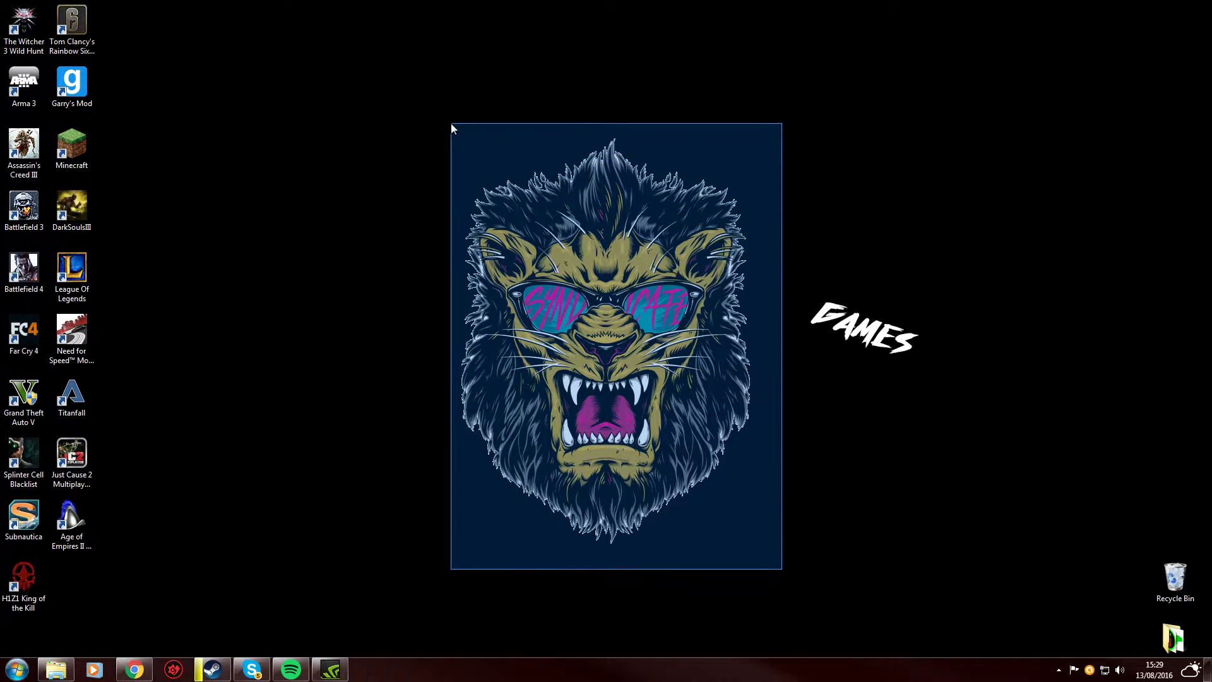
Expand the system tray's hidden icons area
{"action": "left_click", "coordinate": [1060, 670]}
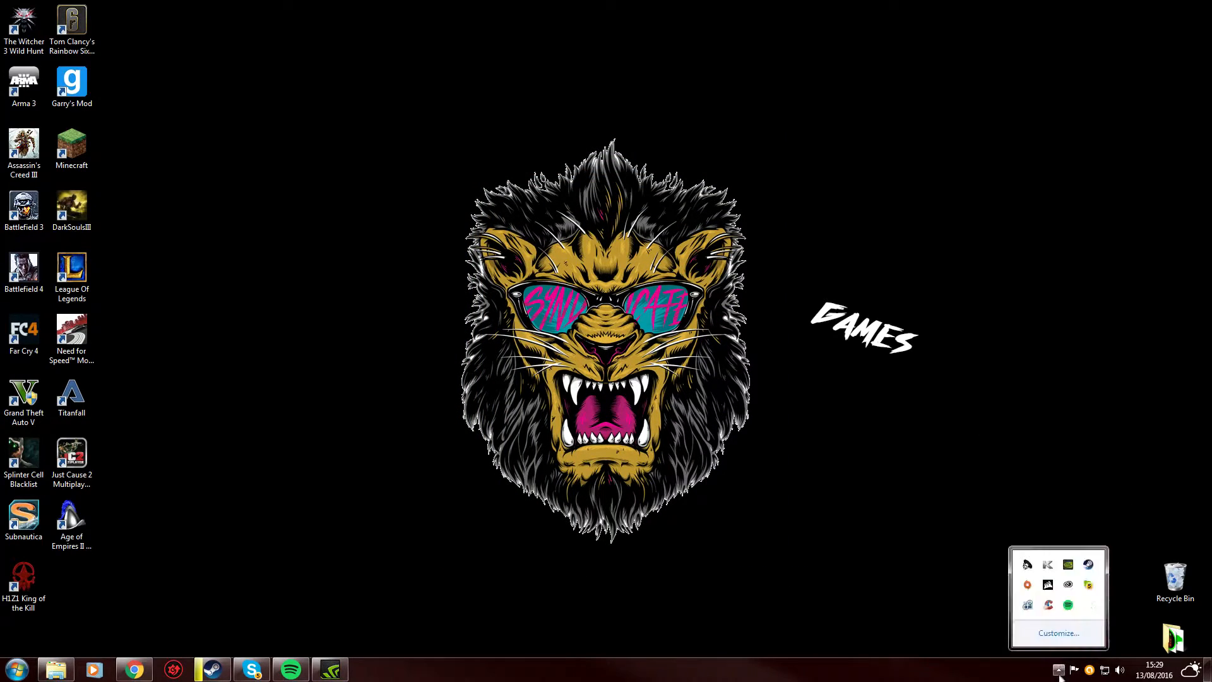
{"action": "mouse_move", "coordinate": [1068, 563]}
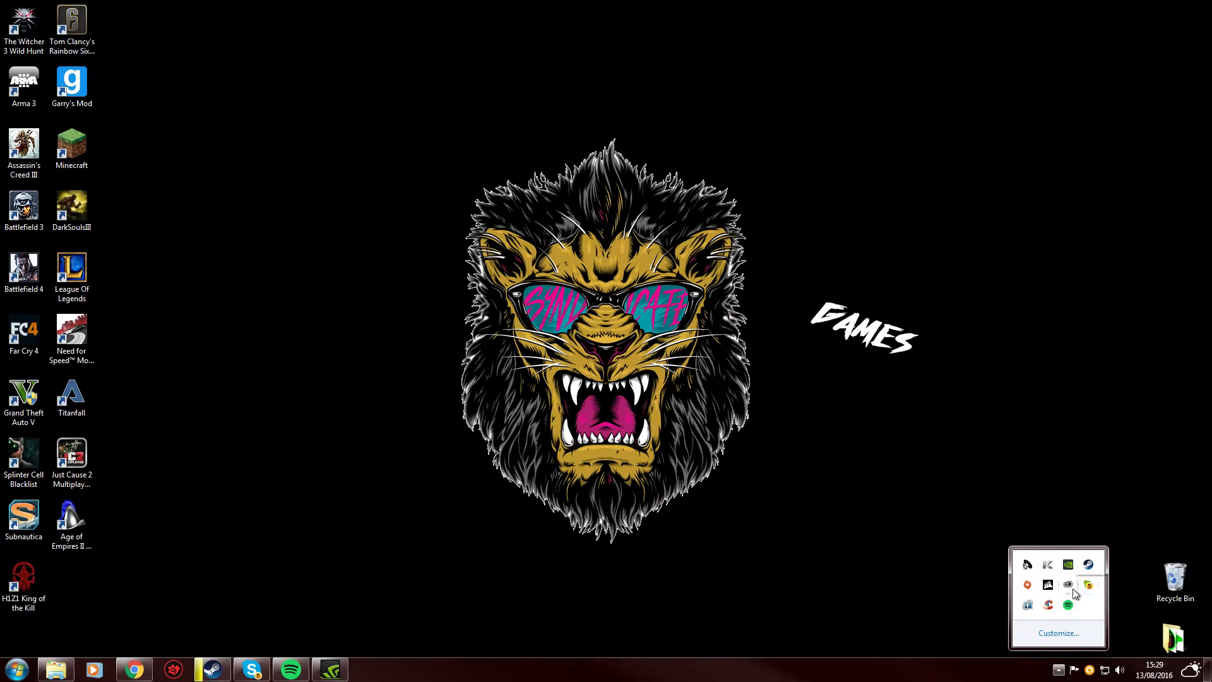
{"action": "mouse_move", "coordinate": [1100, 648]}
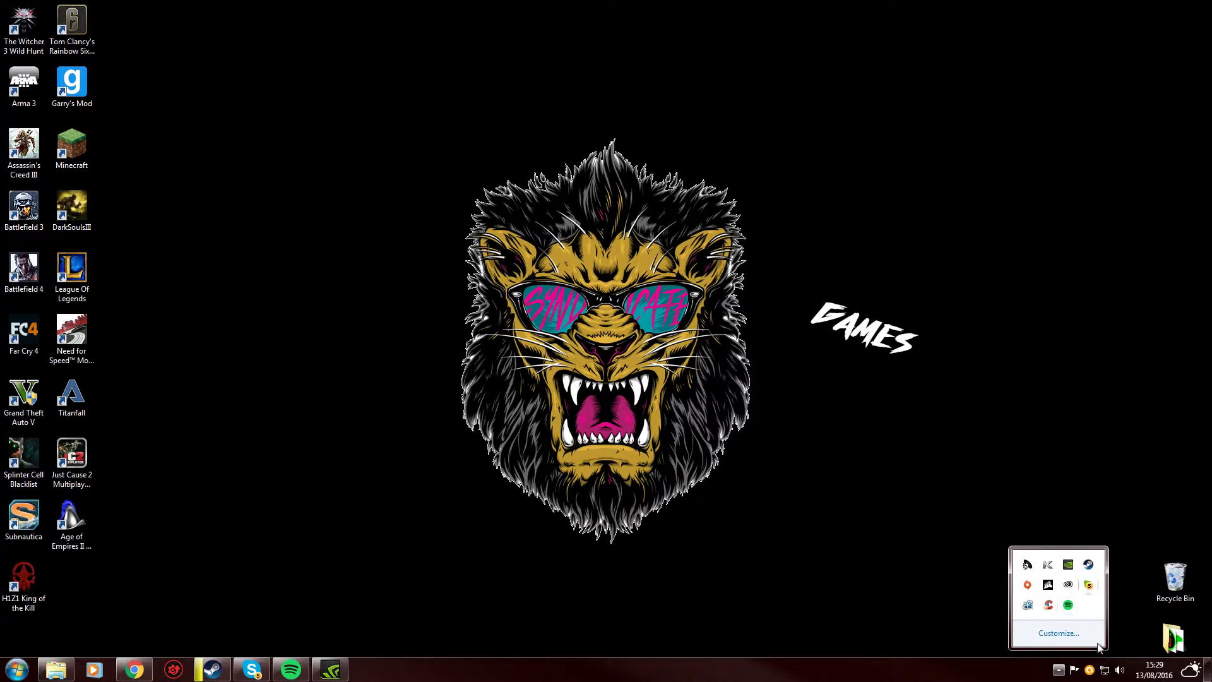
Launch Razer Synapse from its tray icon and let the cloud sync run
{"action": "left_click", "coordinate": [328, 530]}
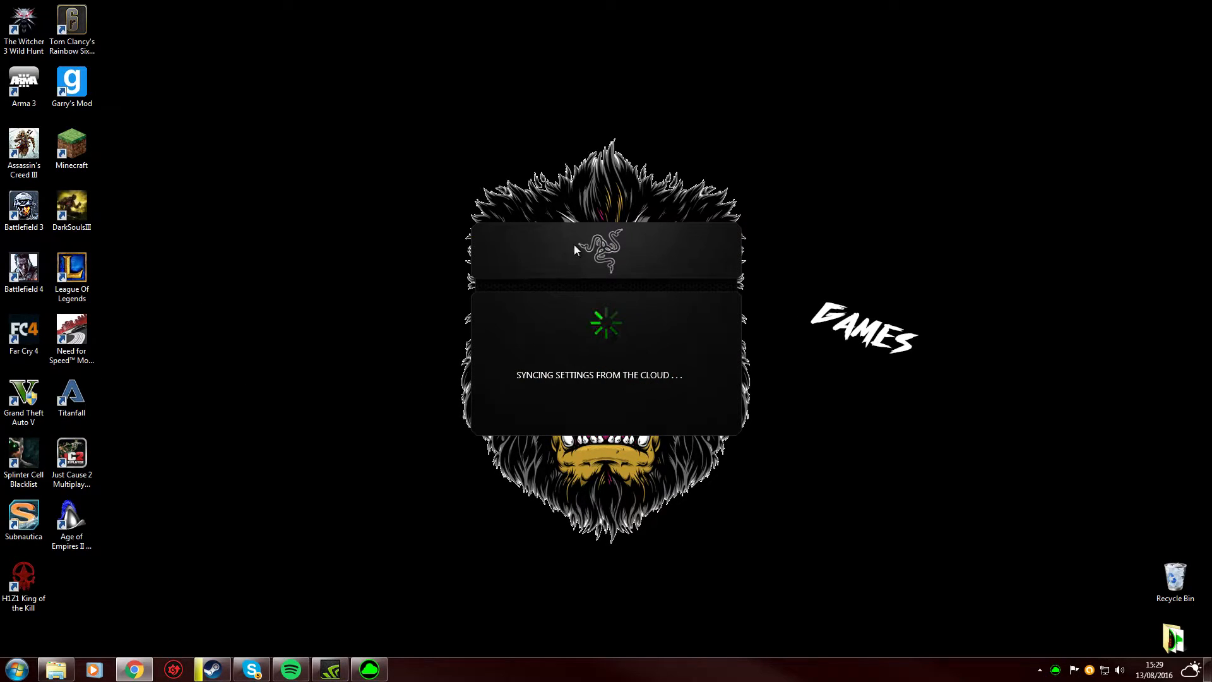
{"action": "mouse_move", "coordinate": [471, 180]}
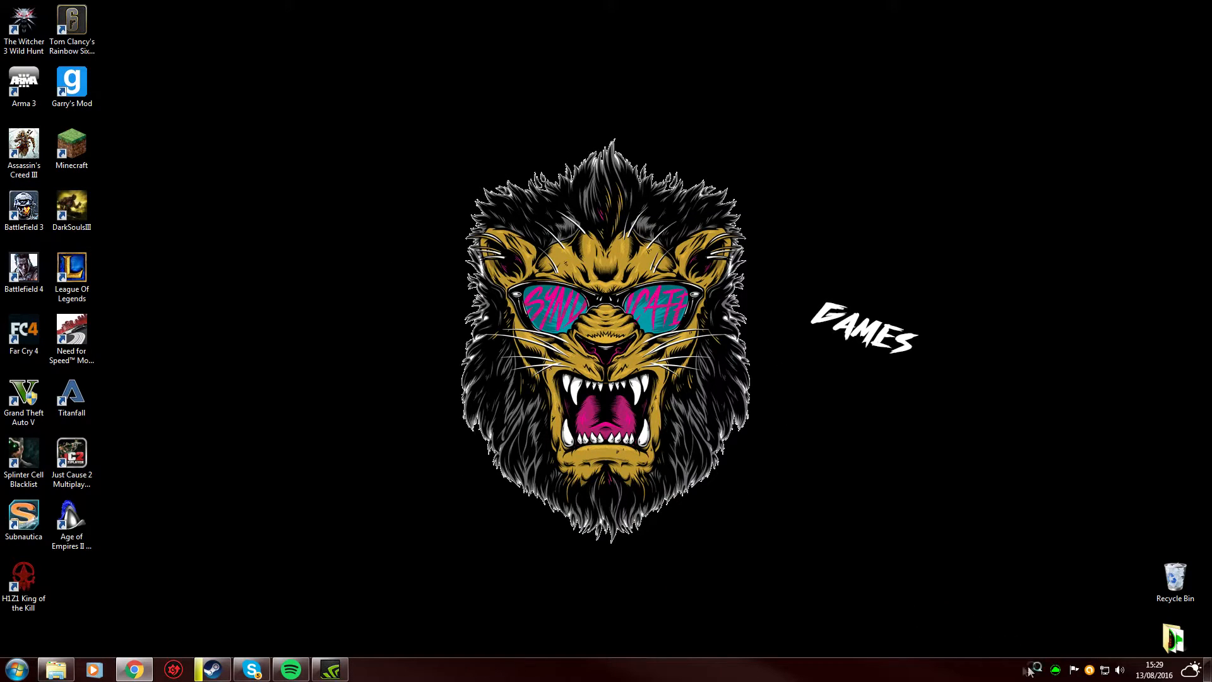
{"action": "mouse_move", "coordinate": [393, 558]}
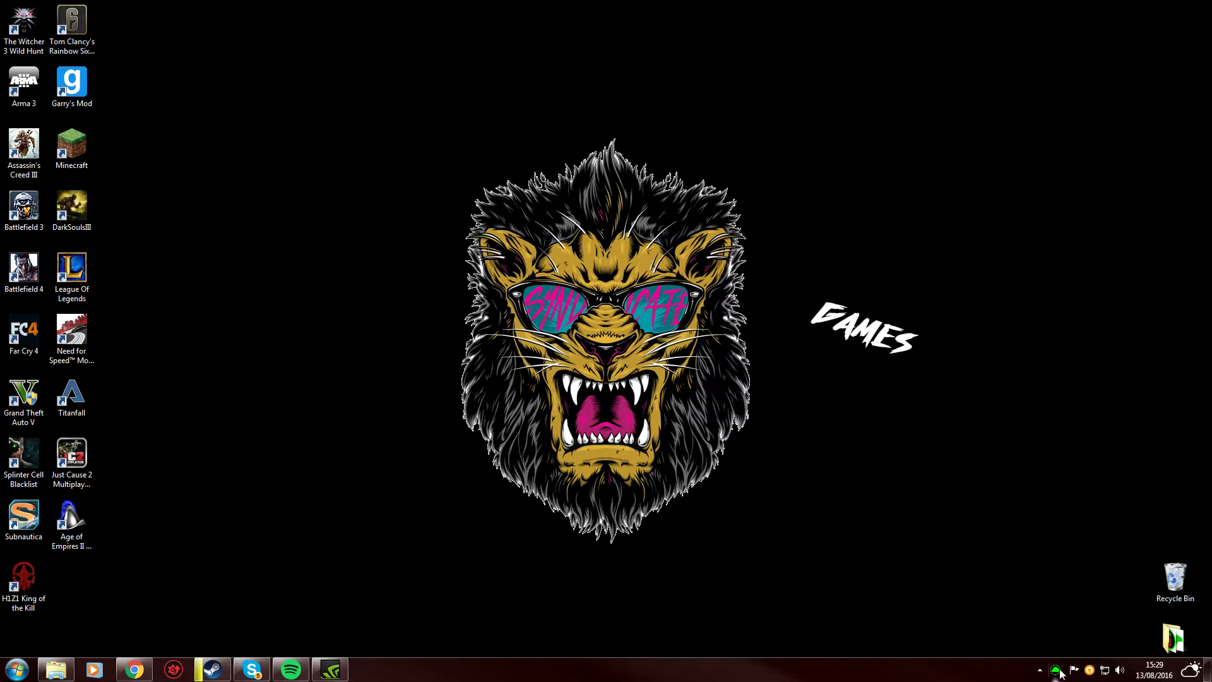
Open the Synapse window from the tray and switch to the MACROS page
{"action": "left_click", "coordinate": [1040, 669]}
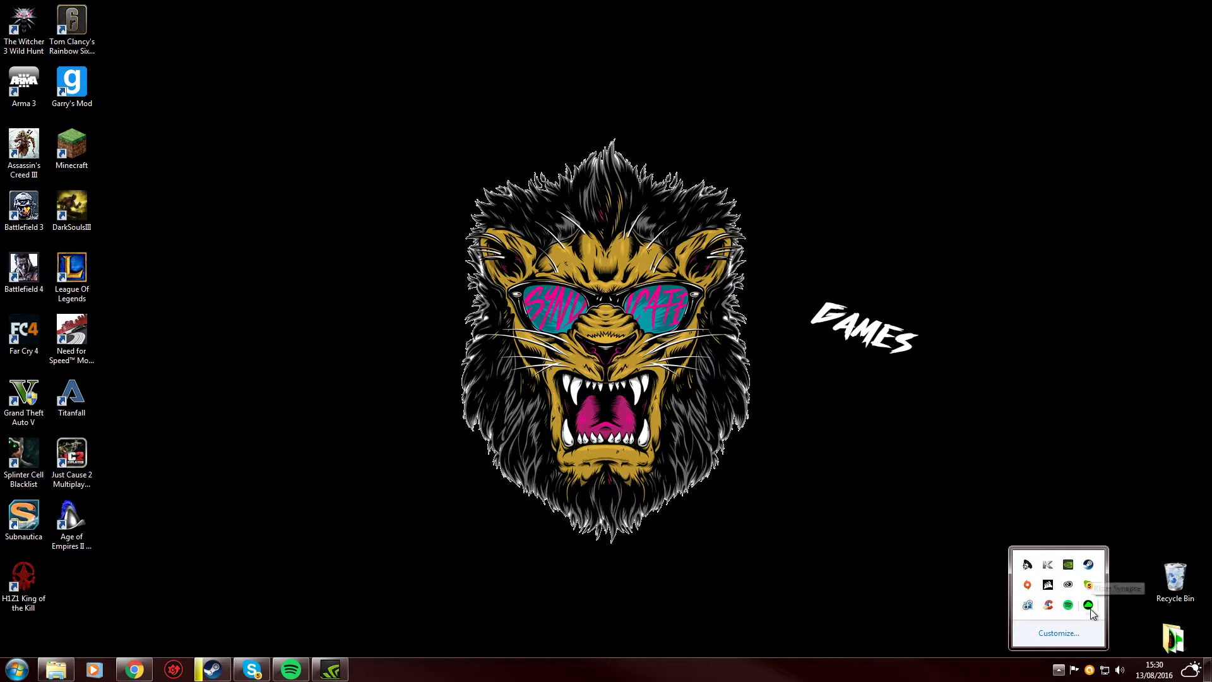
{"action": "left_click", "coordinate": [1088, 605]}
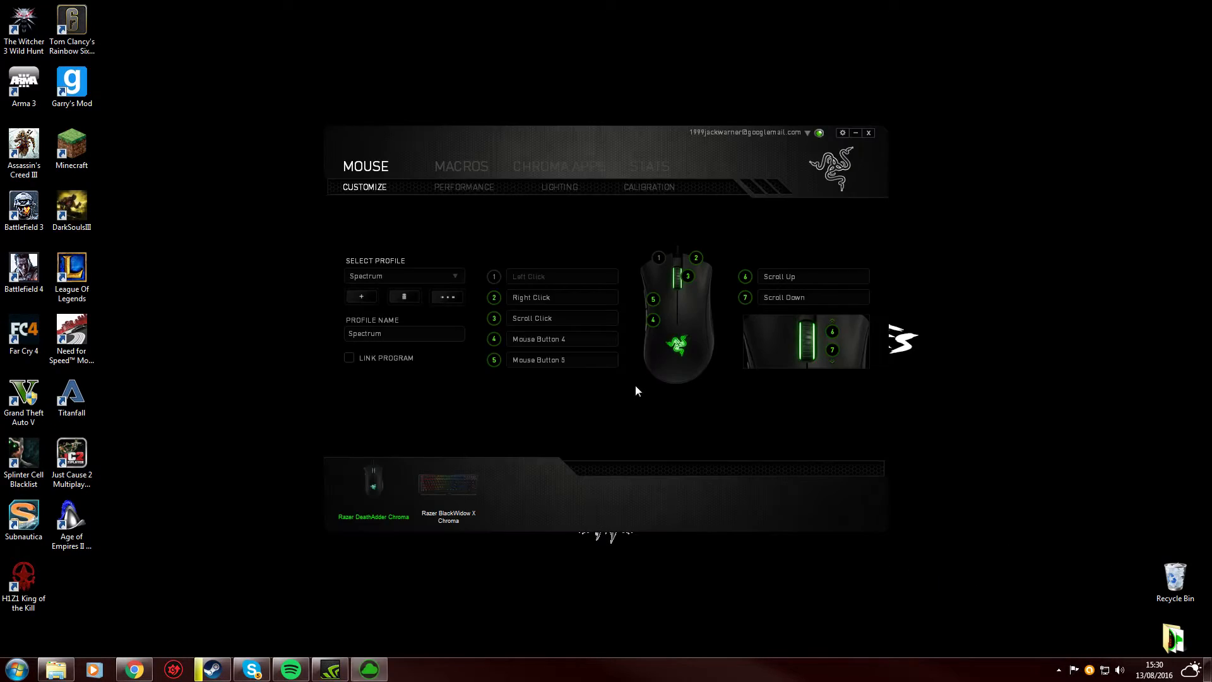
{"action": "left_click", "coordinate": [461, 166]}
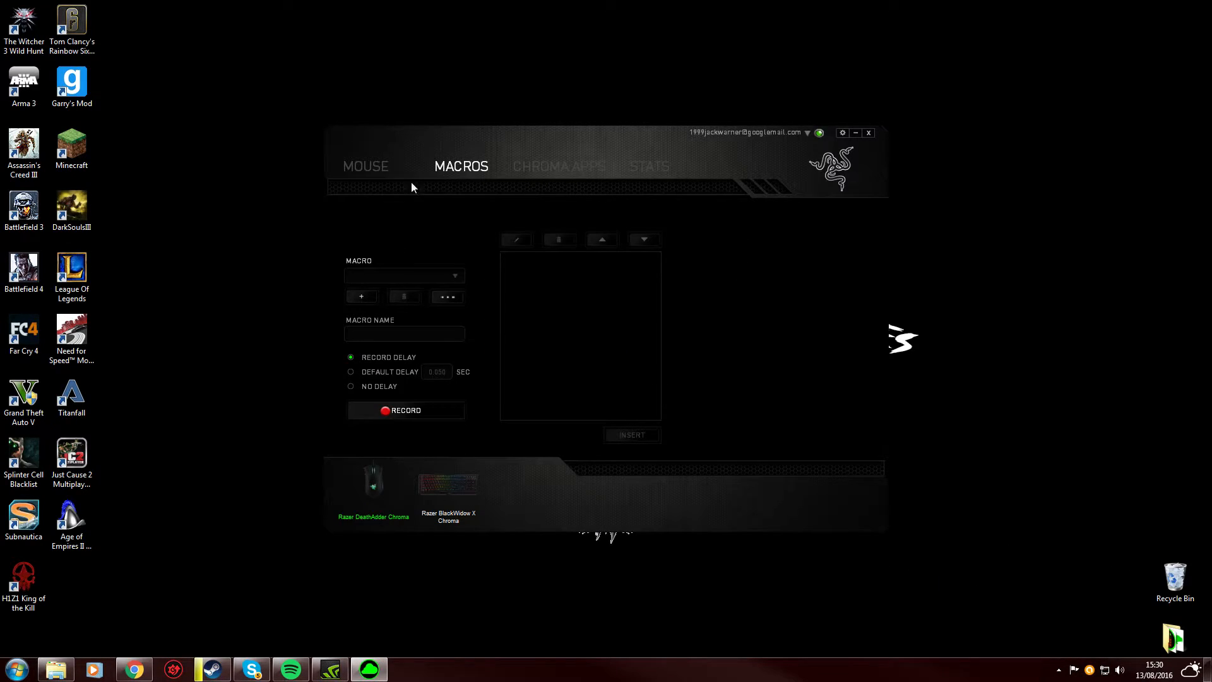
{"action": "left_click", "coordinate": [365, 166]}
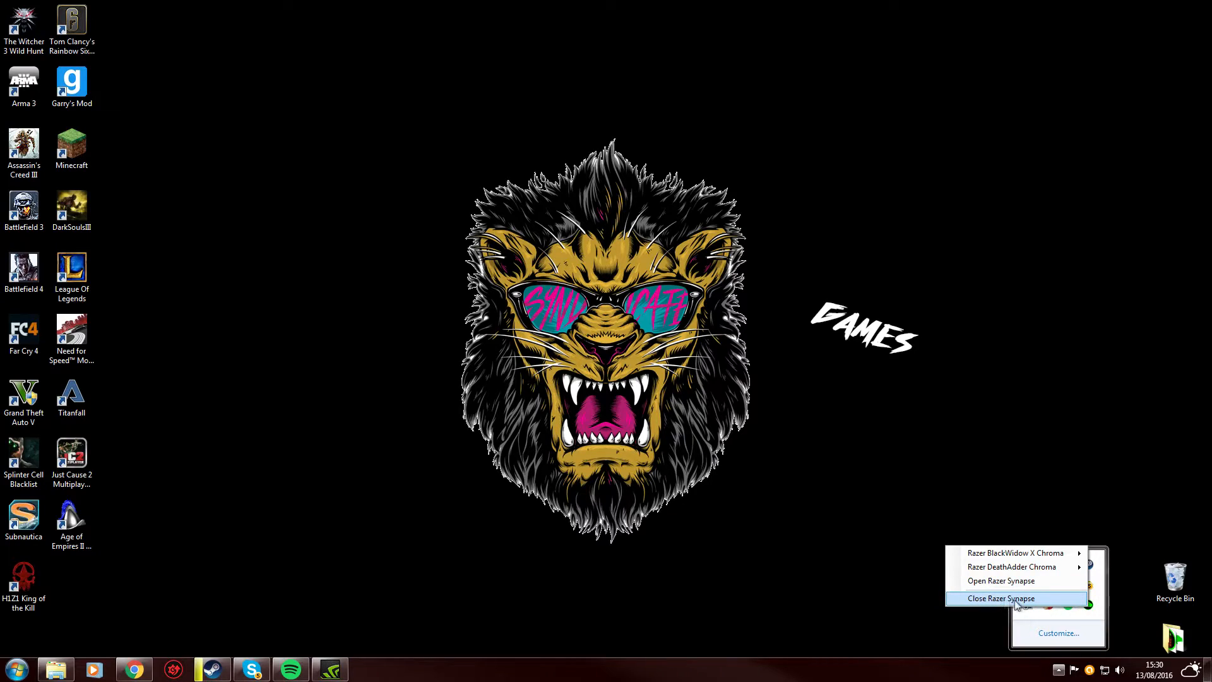
{"action": "mouse_move", "coordinate": [1064, 658]}
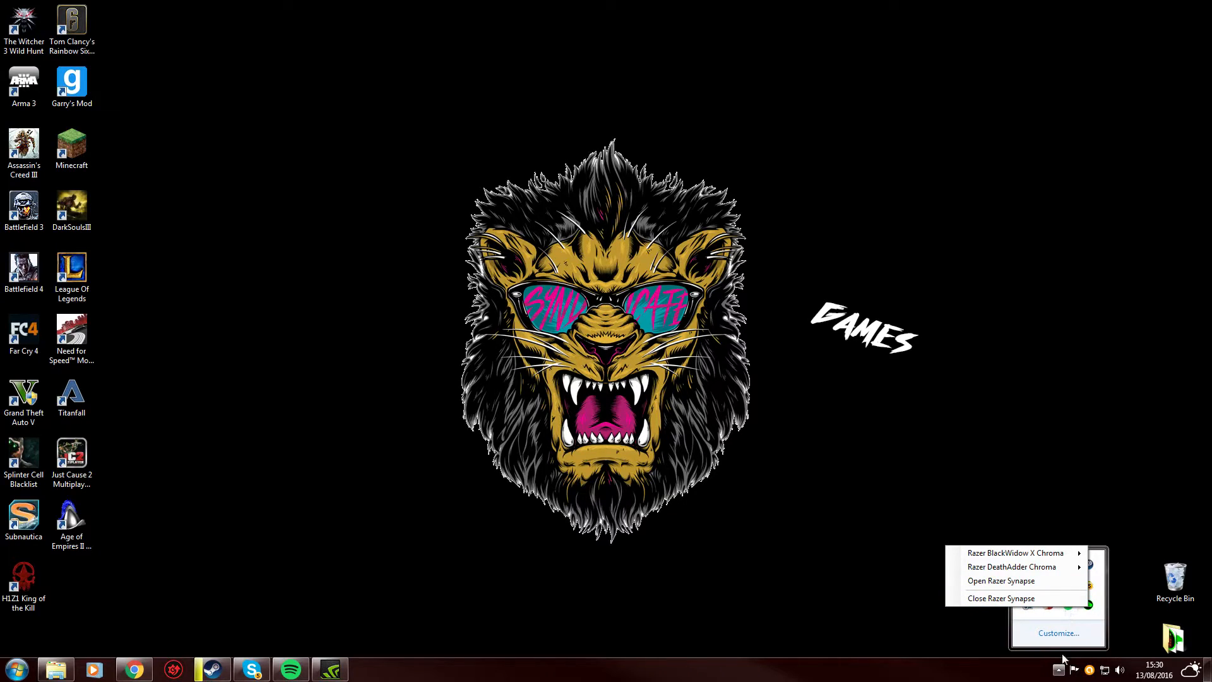
Choose Close Razer Synapse from the tray menu
{"action": "left_click", "coordinate": [927, 352]}
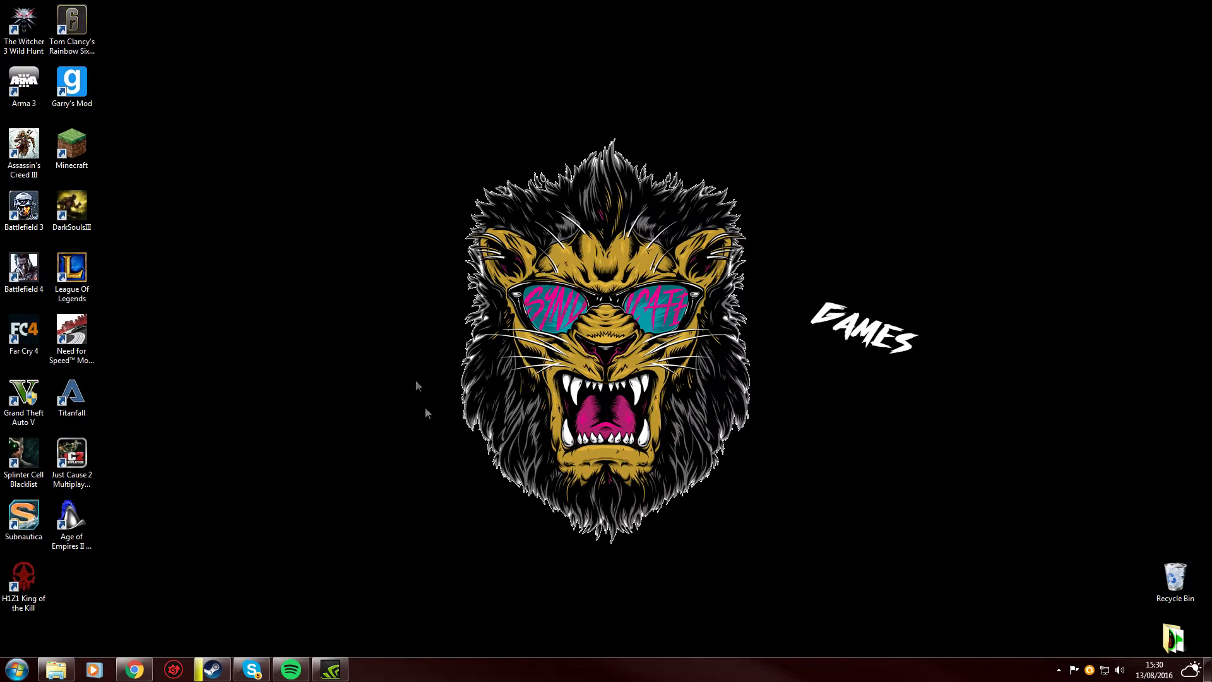
{"action": "mouse_move", "coordinate": [971, 576]}
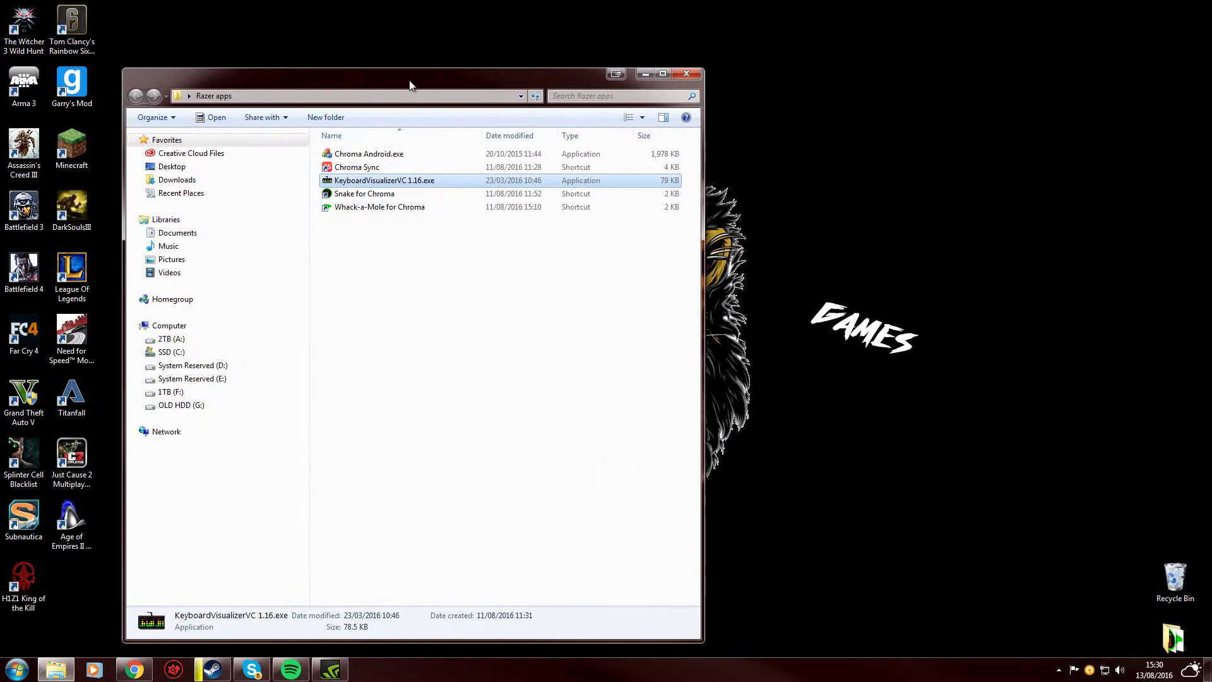
Run KeyboardVisualizerVC 1.16.exe and enter 200 as the amplitude
{"action": "double_click", "coordinate": [384, 180]}
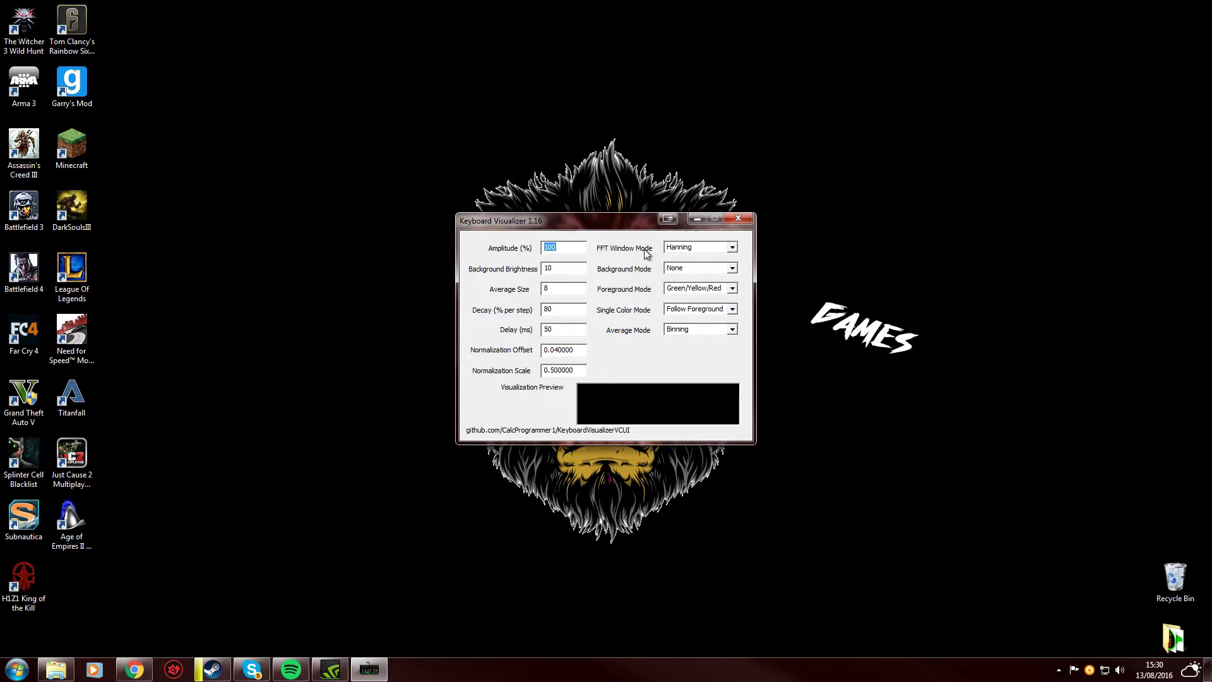
{"action": "type", "text": "2"}
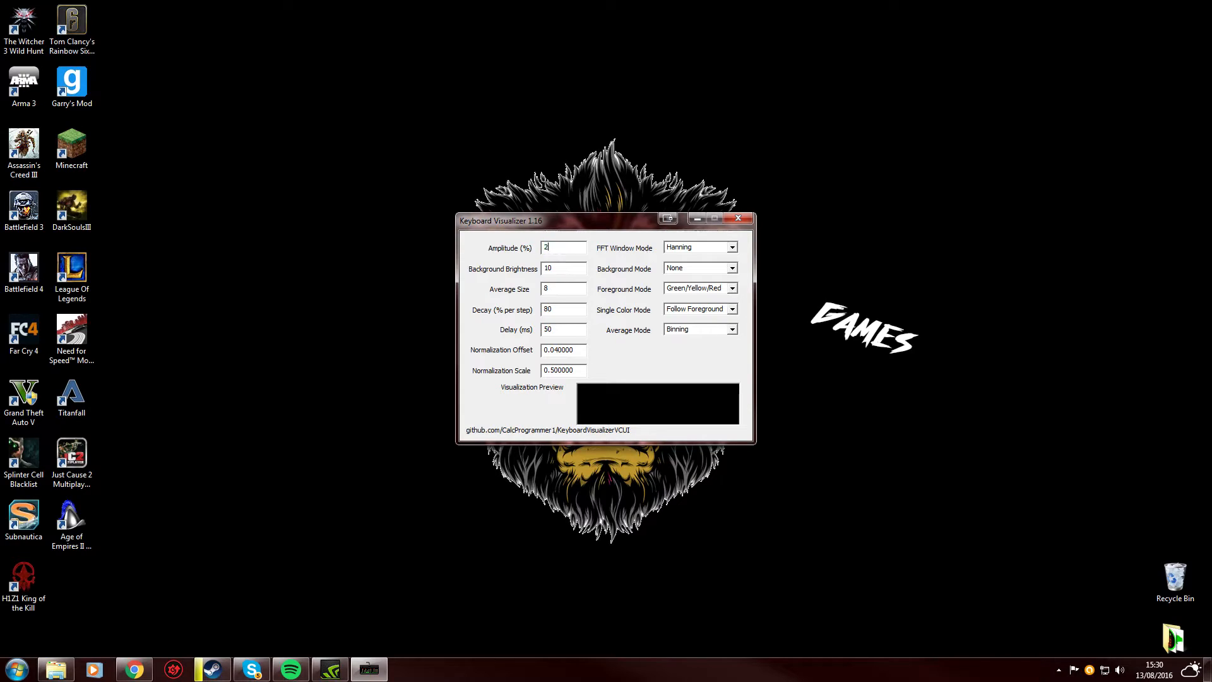
{"action": "type", "text": "00"}
{"action": "left_click", "coordinate": [563, 288]}
{"action": "type", "text": "10"}
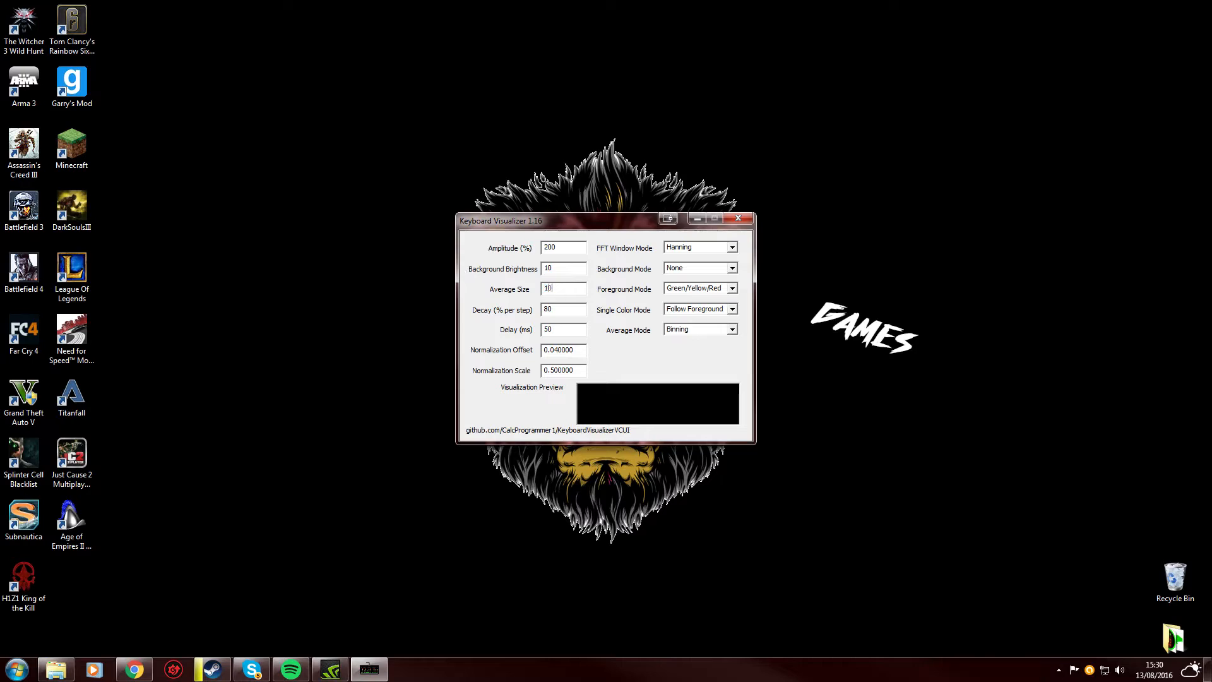
Set background to Color Wheel, foreground to Rainbow, and single color to Red
{"action": "left_click", "coordinate": [732, 267]}
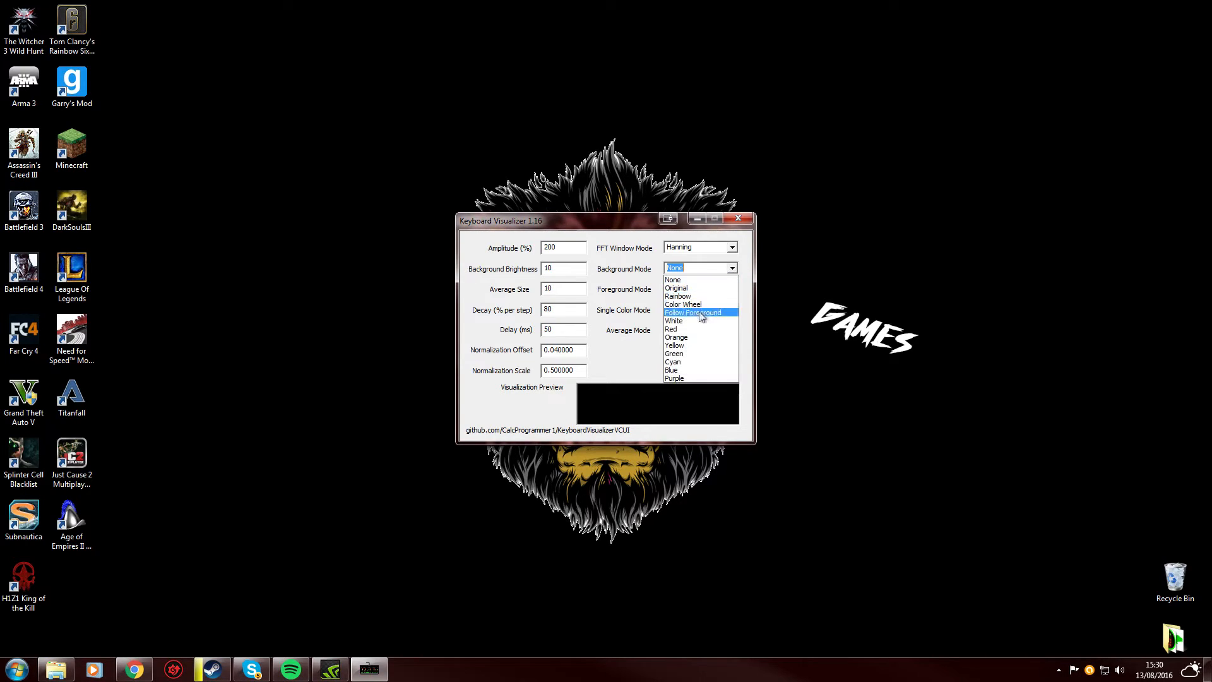
{"action": "left_click", "coordinate": [683, 303]}
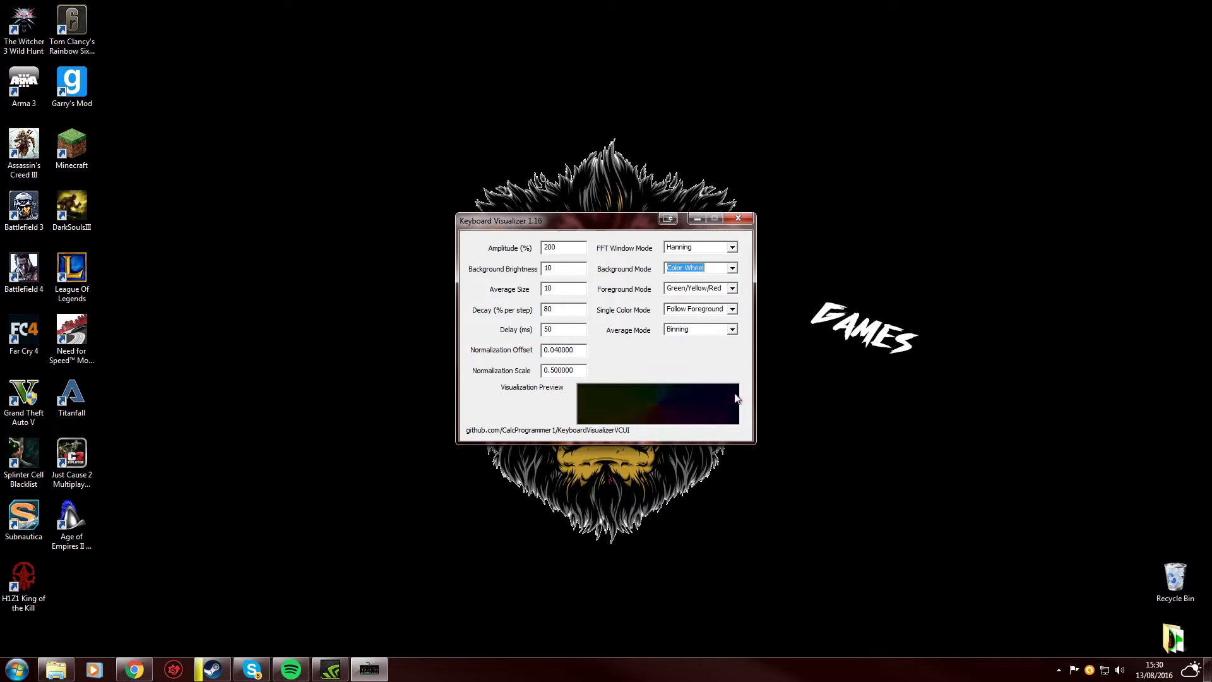
{"action": "left_click", "coordinate": [730, 289]}
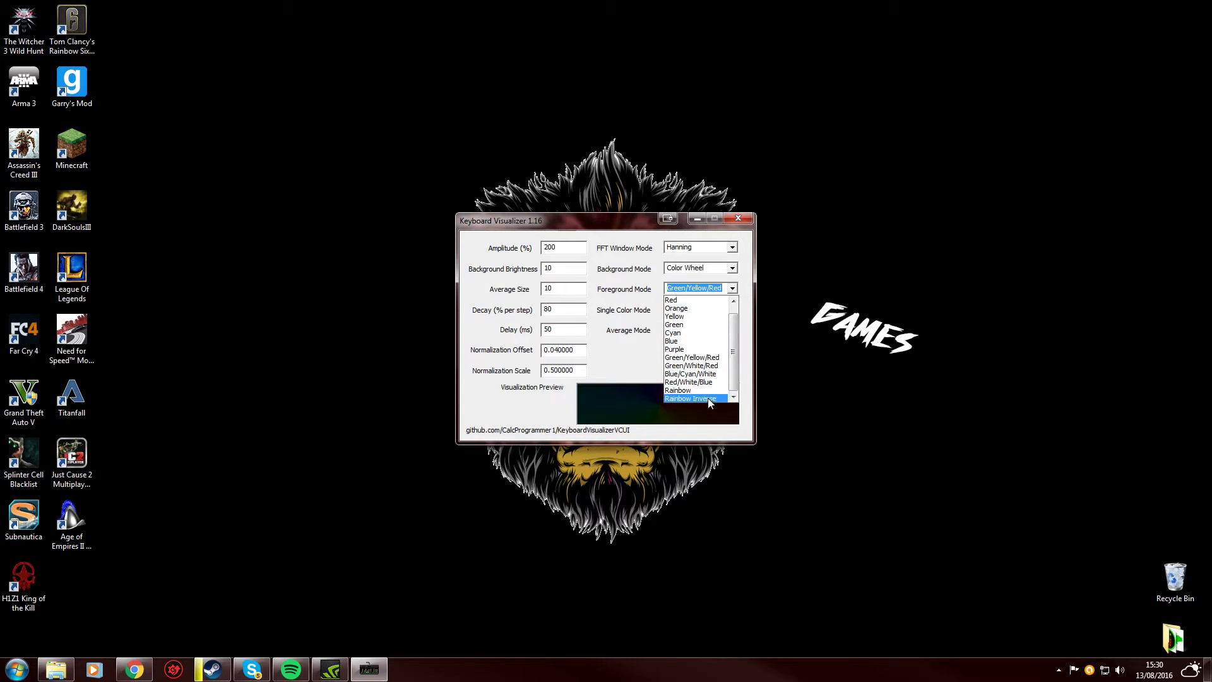
{"action": "left_click", "coordinate": [678, 390]}
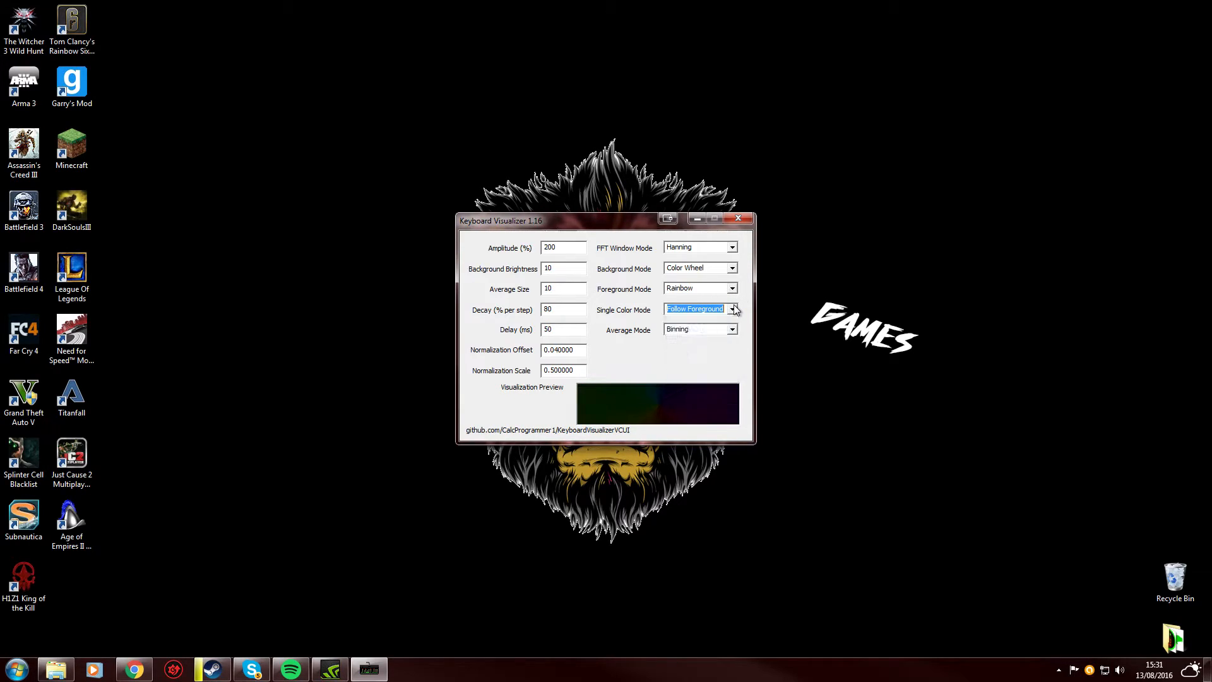
{"action": "left_click", "coordinate": [732, 309]}
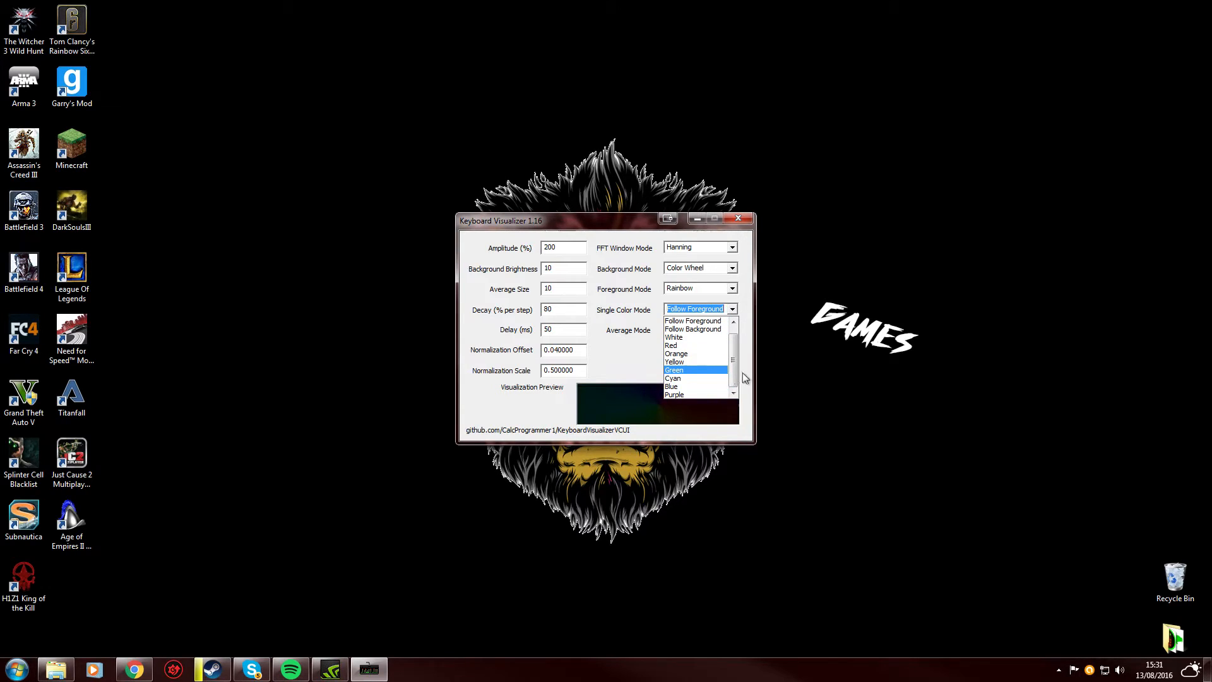
{"action": "left_click", "coordinate": [694, 345]}
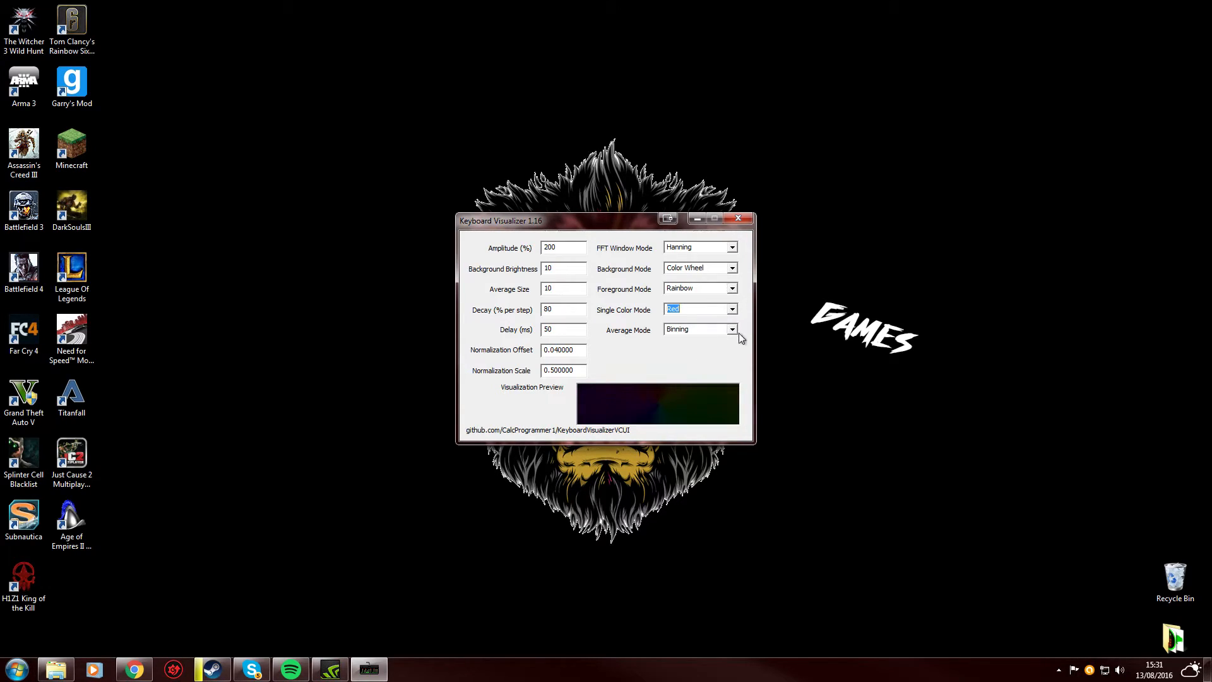
{"action": "left_click", "coordinate": [695, 330]}
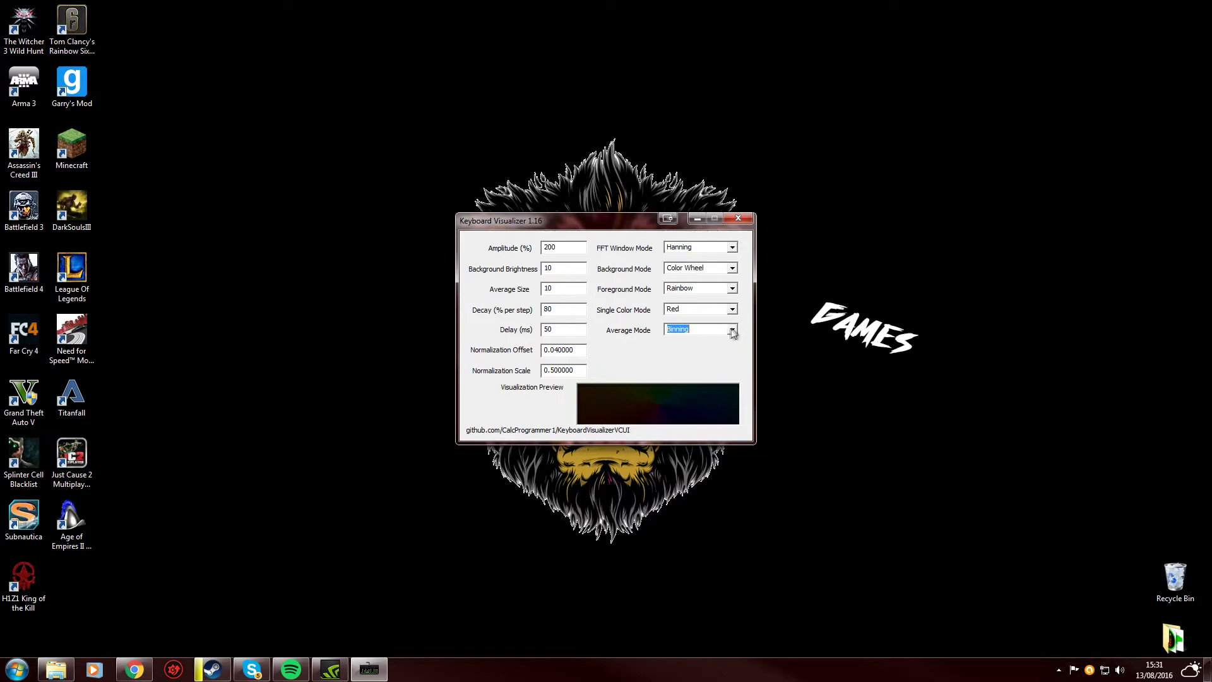
{"action": "mouse_move", "coordinate": [736, 334]}
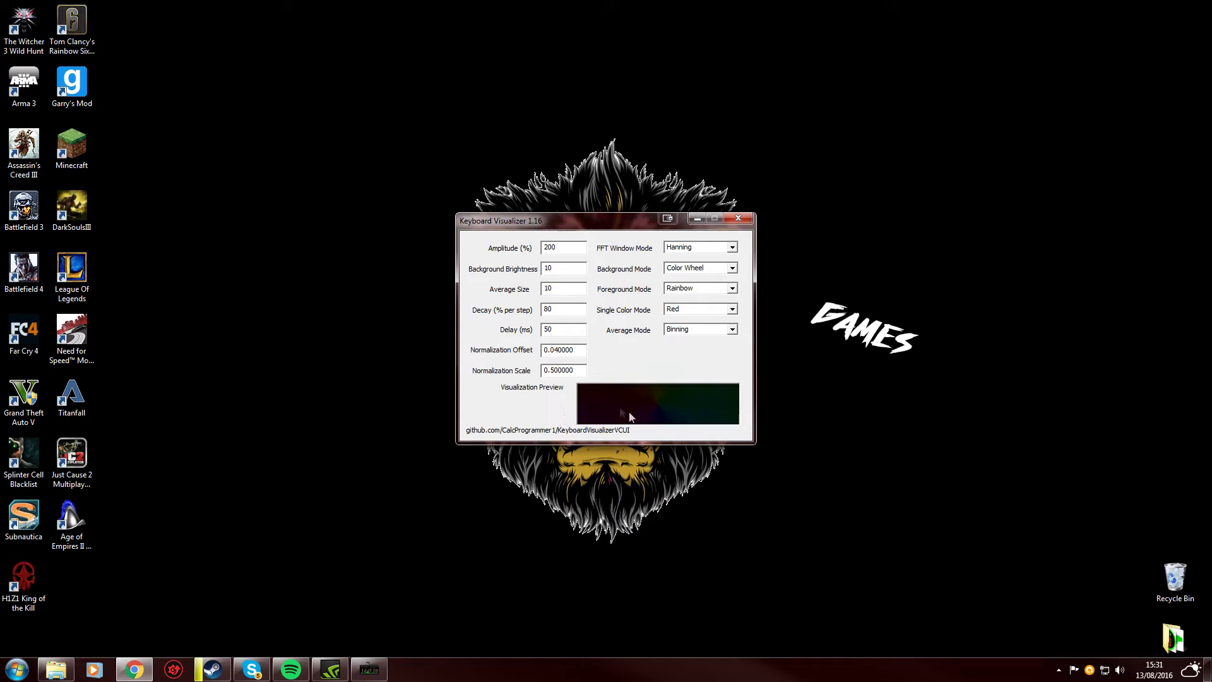
{"action": "left_click", "coordinate": [730, 330]}
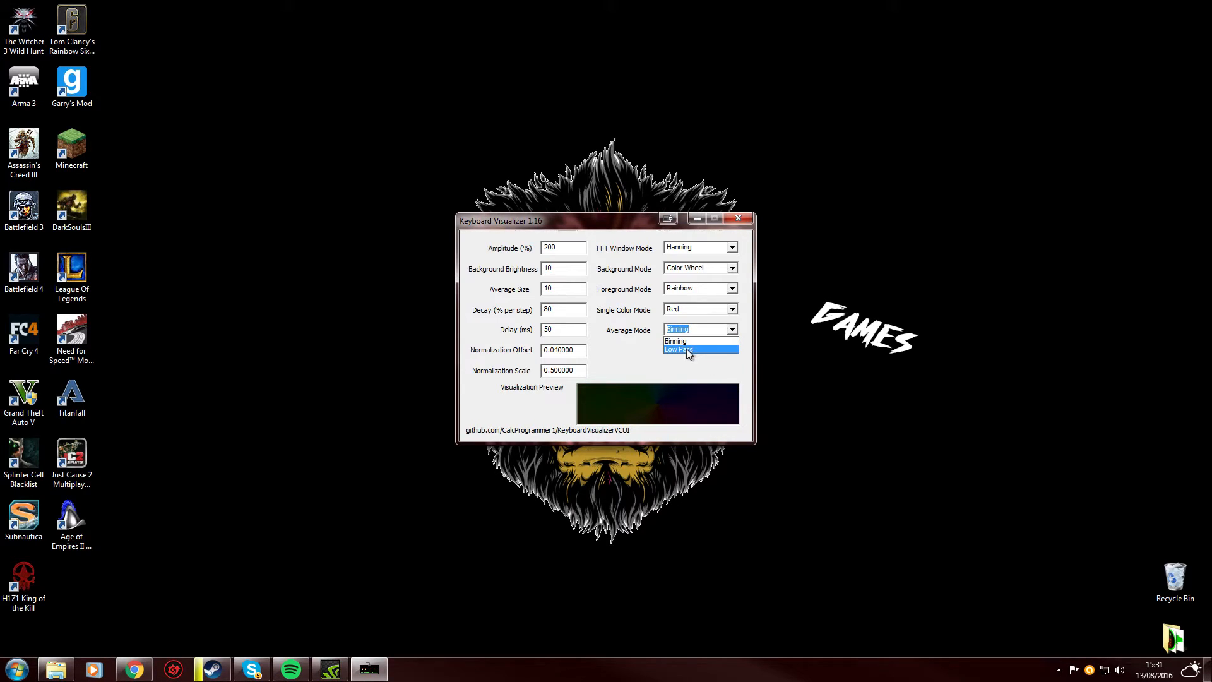
{"action": "left_click", "coordinate": [678, 350]}
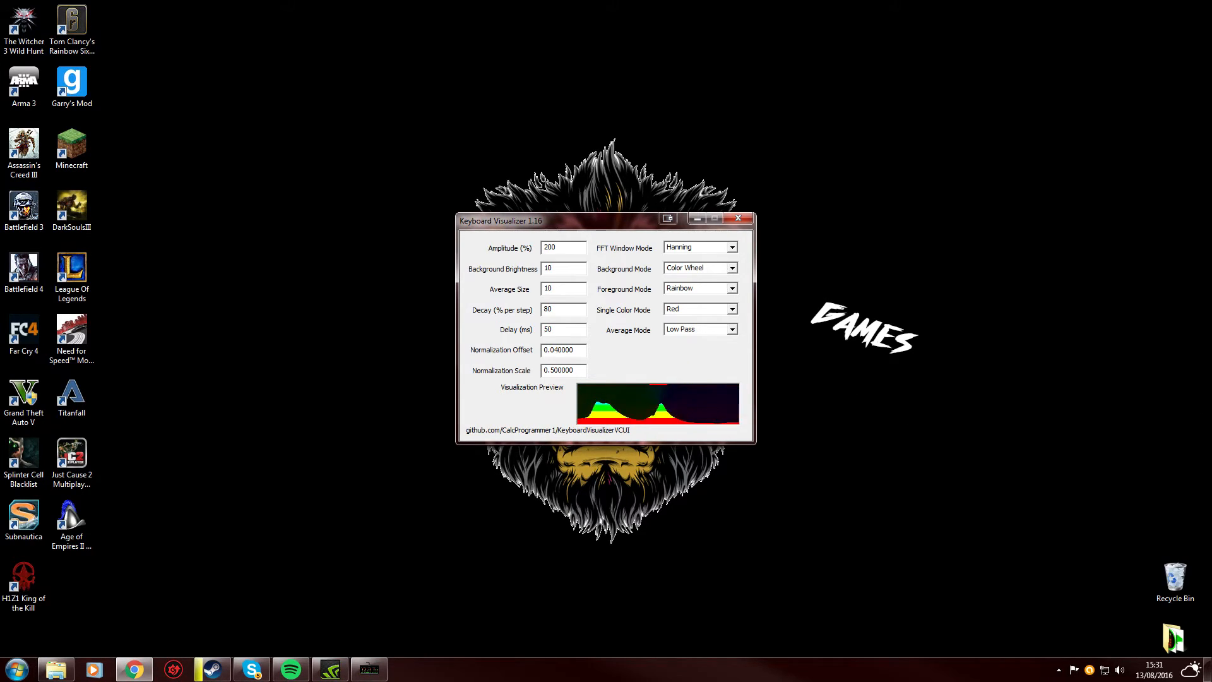
{"action": "mouse_move", "coordinate": [679, 417]}
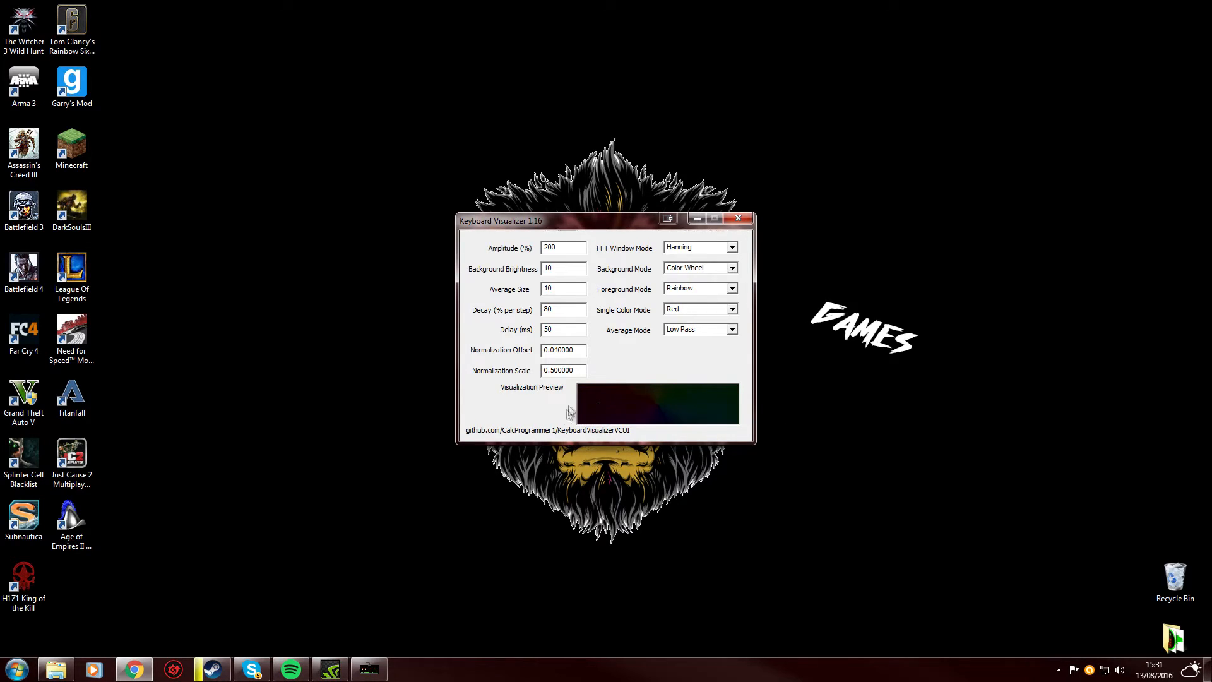
{"action": "mouse_move", "coordinate": [529, 509]}
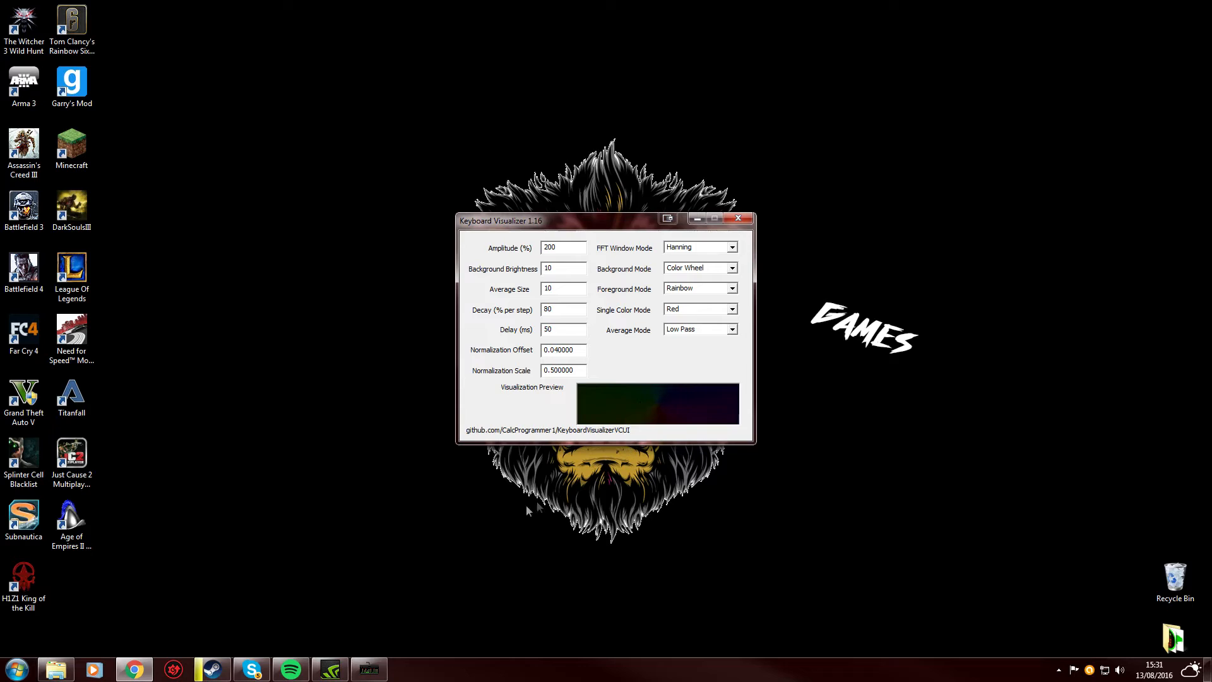
{"action": "mouse_move", "coordinate": [464, 479]}
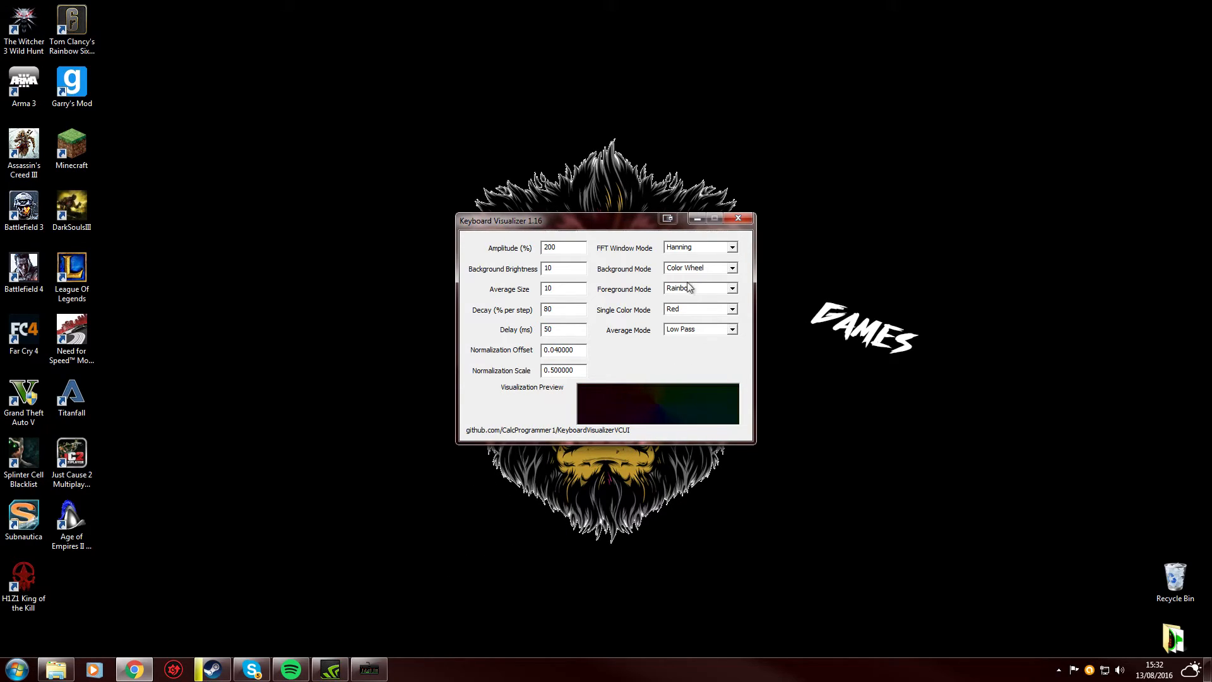
{"action": "mouse_move", "coordinate": [736, 219]}
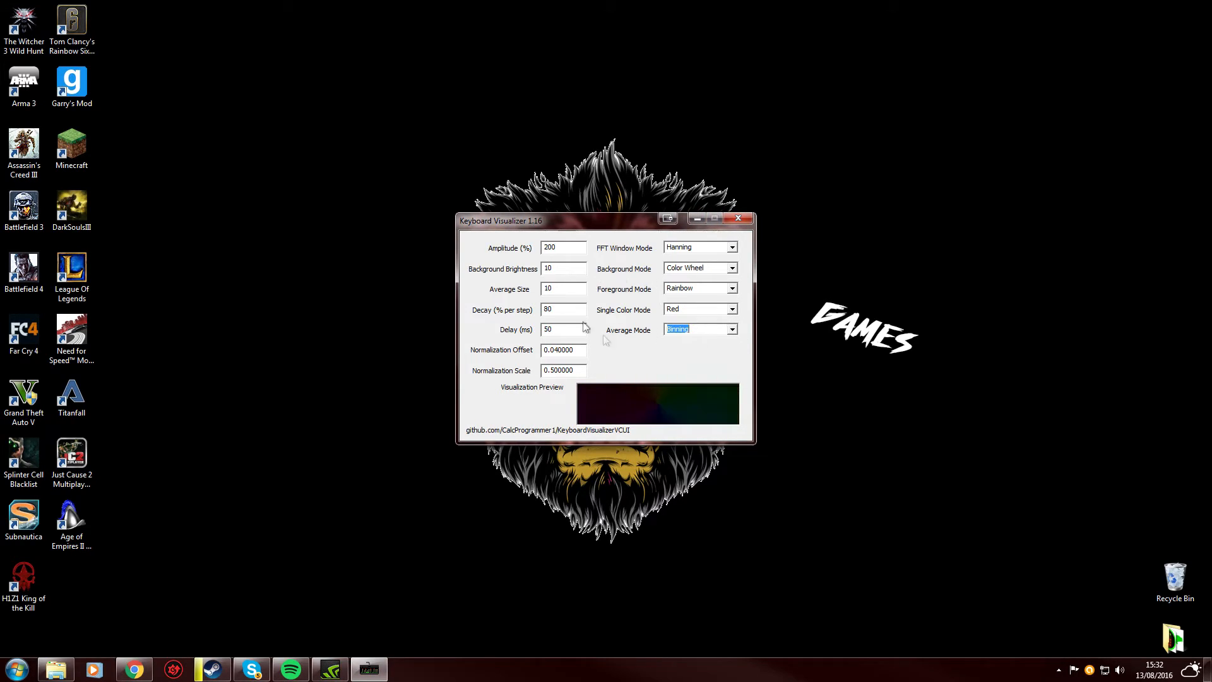
{"action": "mouse_move", "coordinate": [735, 301]}
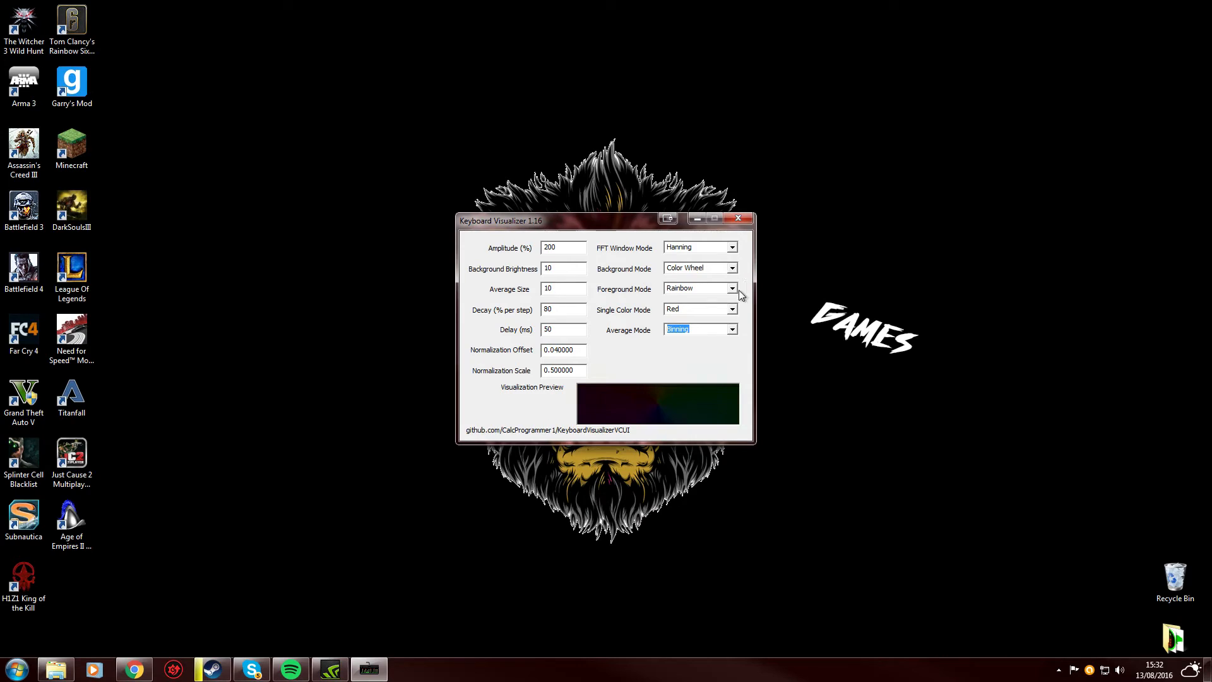
{"action": "left_click", "coordinate": [730, 309]}
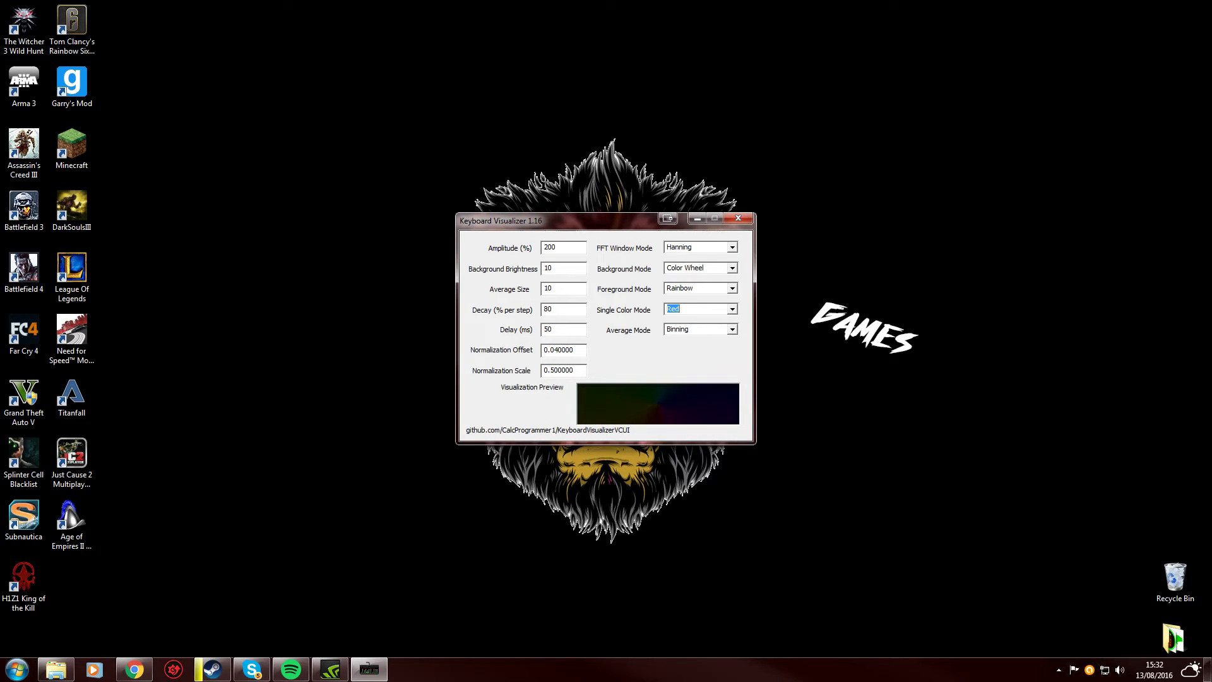
{"action": "mouse_move", "coordinate": [738, 219]}
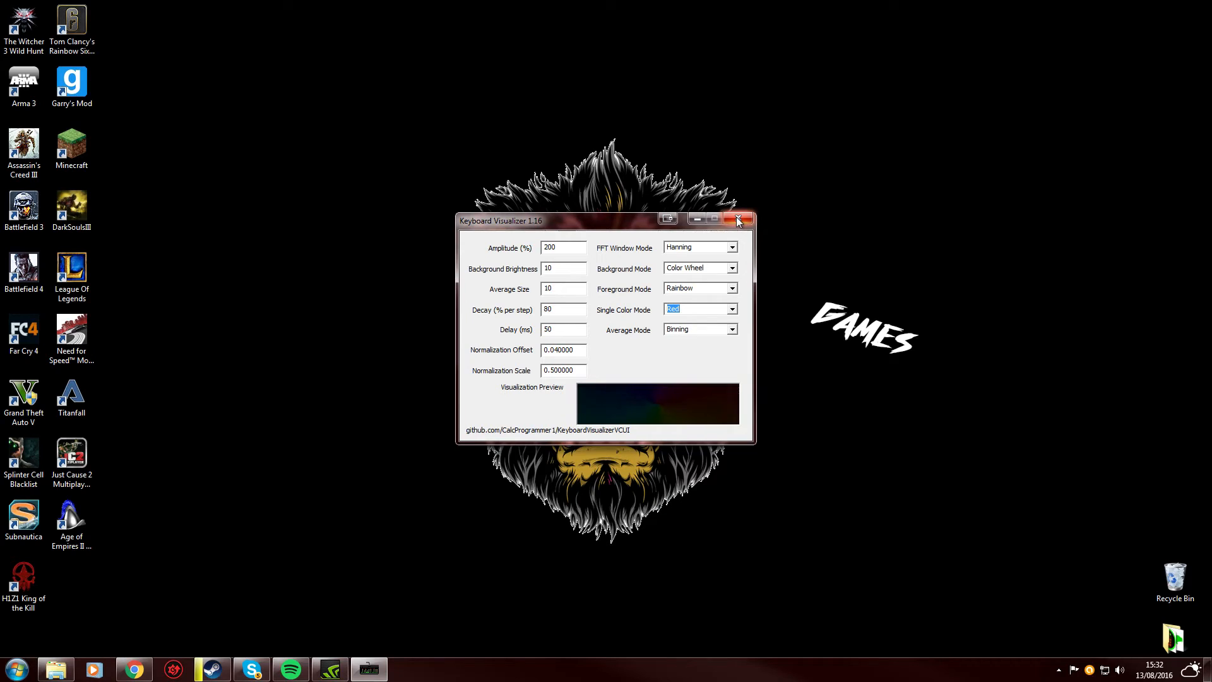
Close the Keyboard Visualizer 1.16 window
{"action": "left_click", "coordinate": [737, 220]}
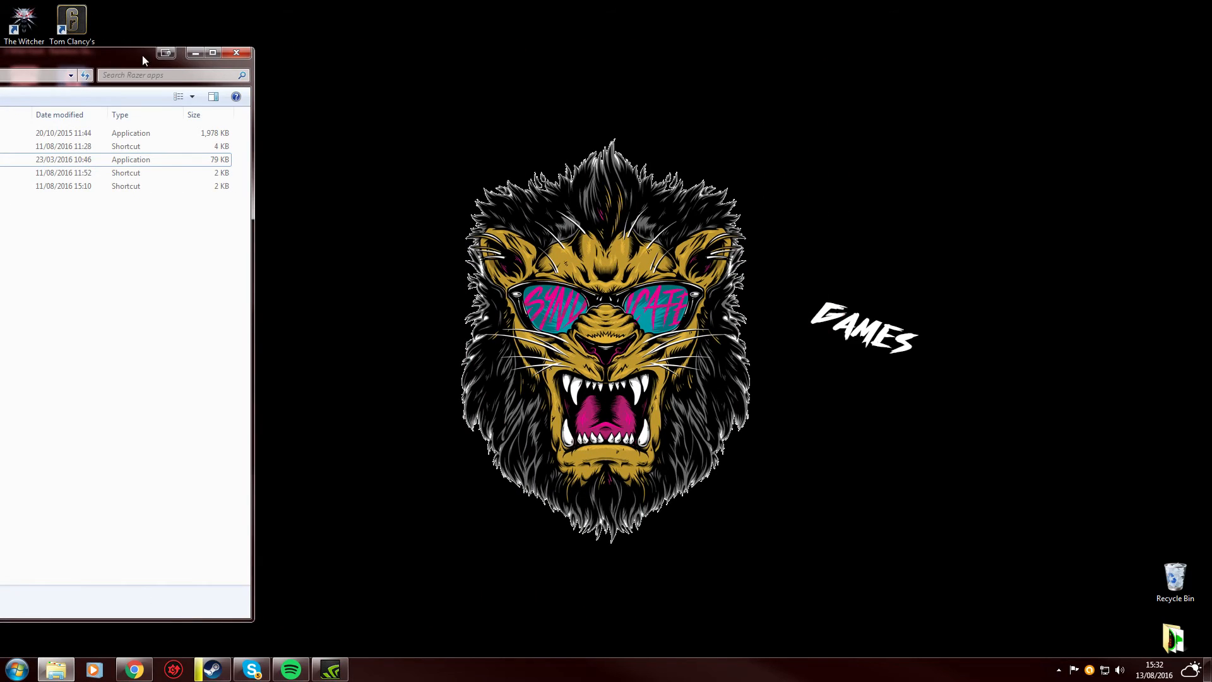
Close the Razer apps Explorer window
{"action": "left_click", "coordinate": [235, 53]}
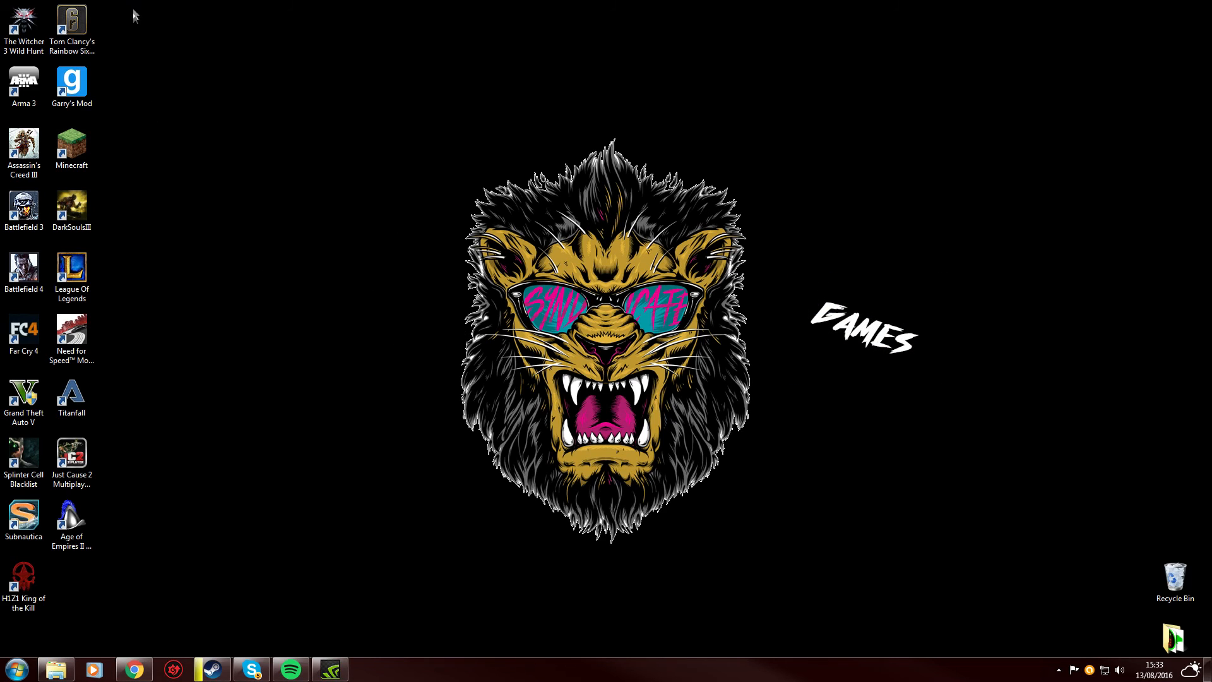
{"action": "mouse_move", "coordinate": [306, 545]}
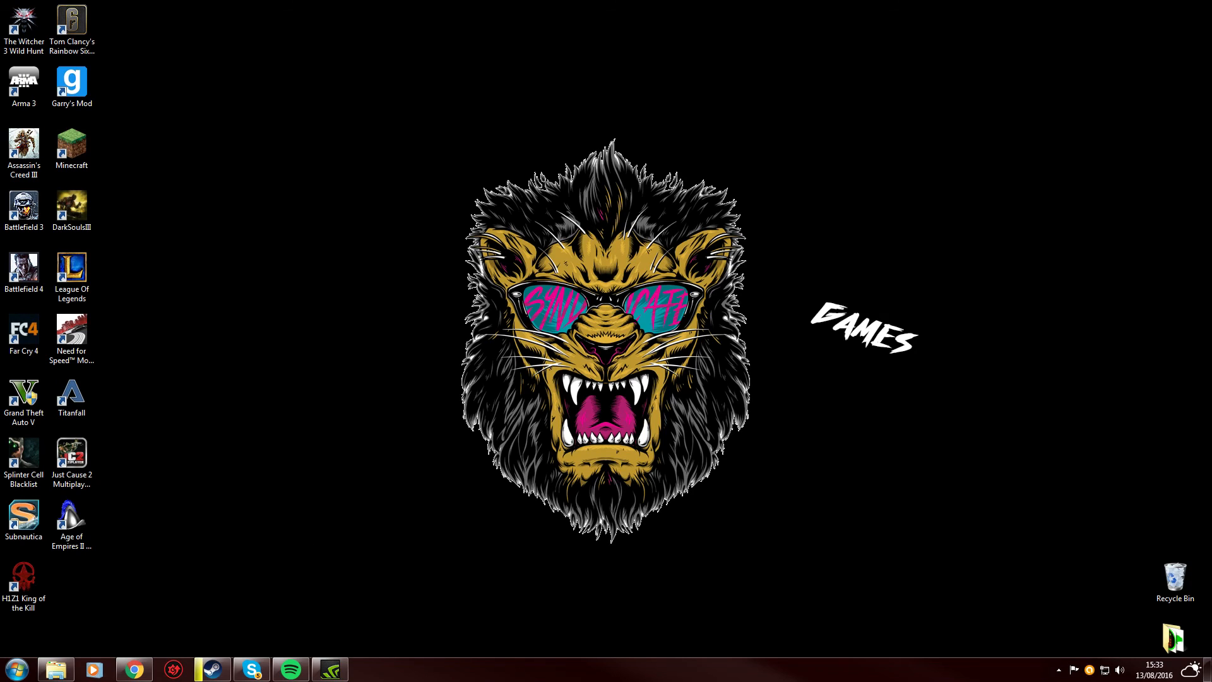
{"action": "mouse_move", "coordinate": [1181, 200]}
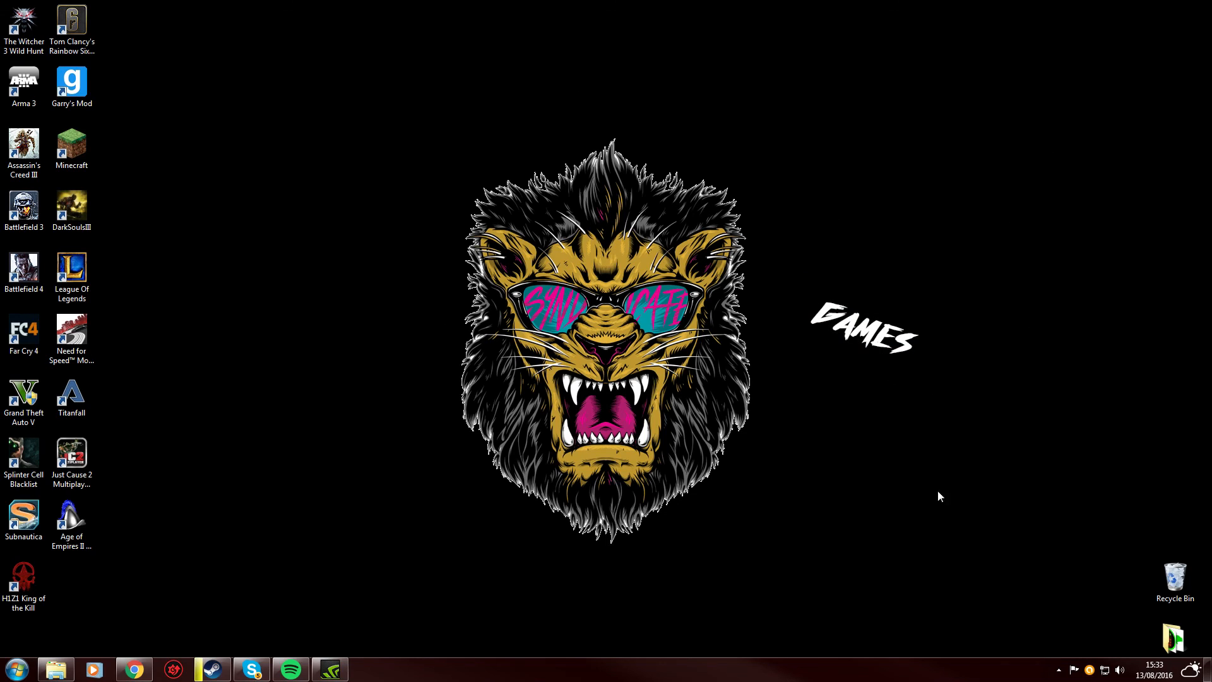
{"action": "mouse_move", "coordinate": [330, 423]}
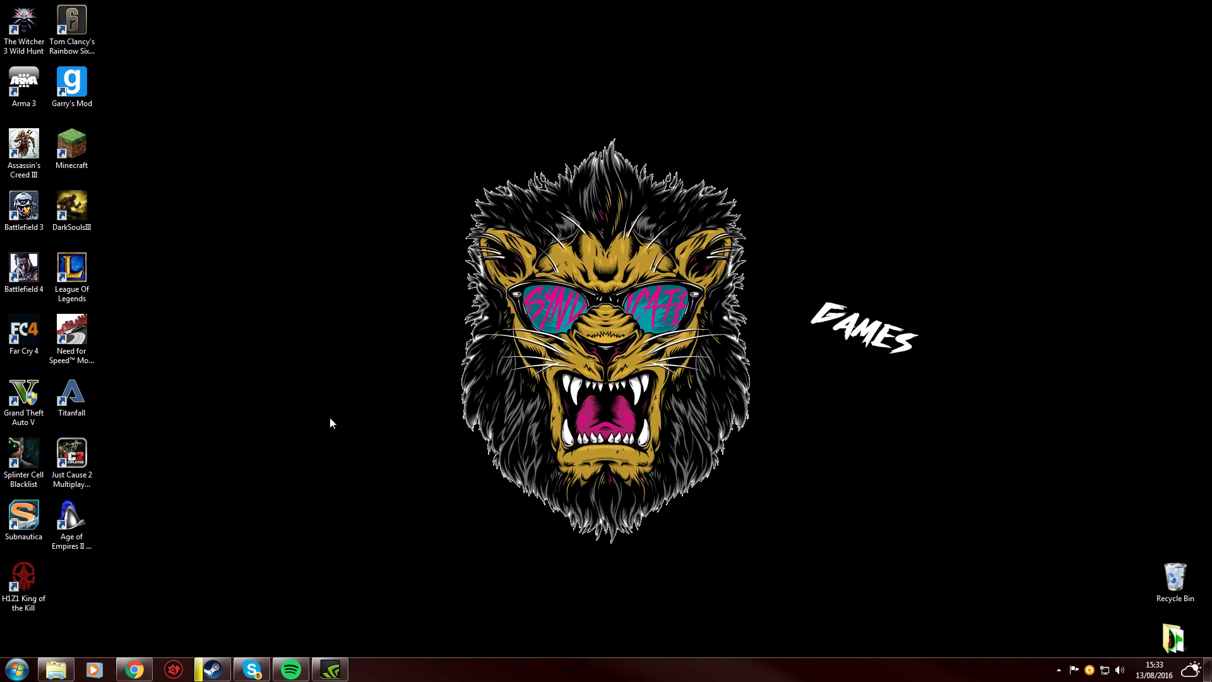